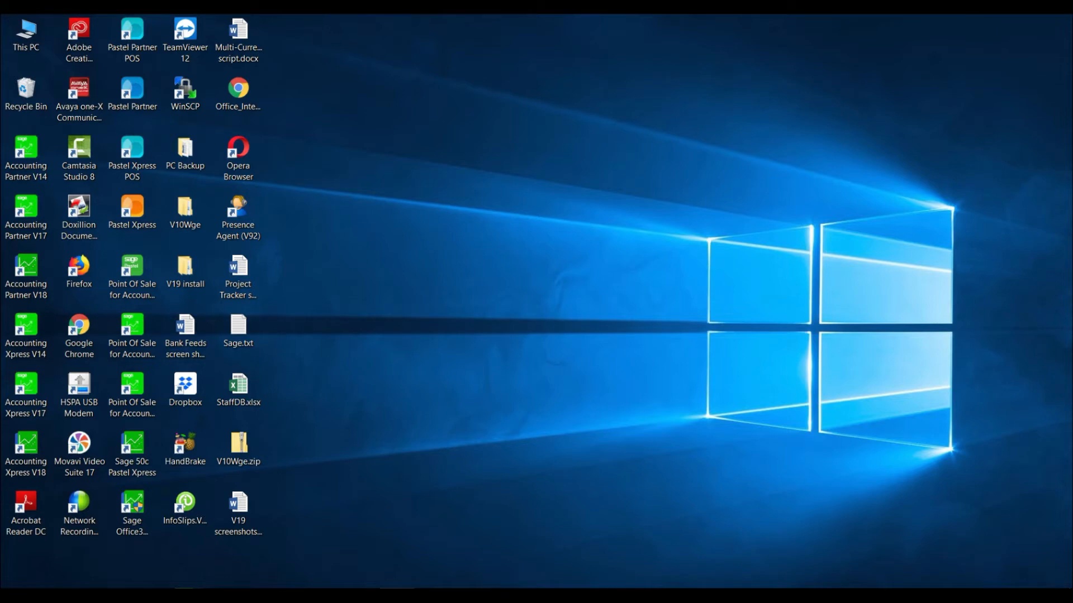
Open the Partner Server Installation guide PDF from the desktop in Acrobat Reader.
double_click(25, 506)
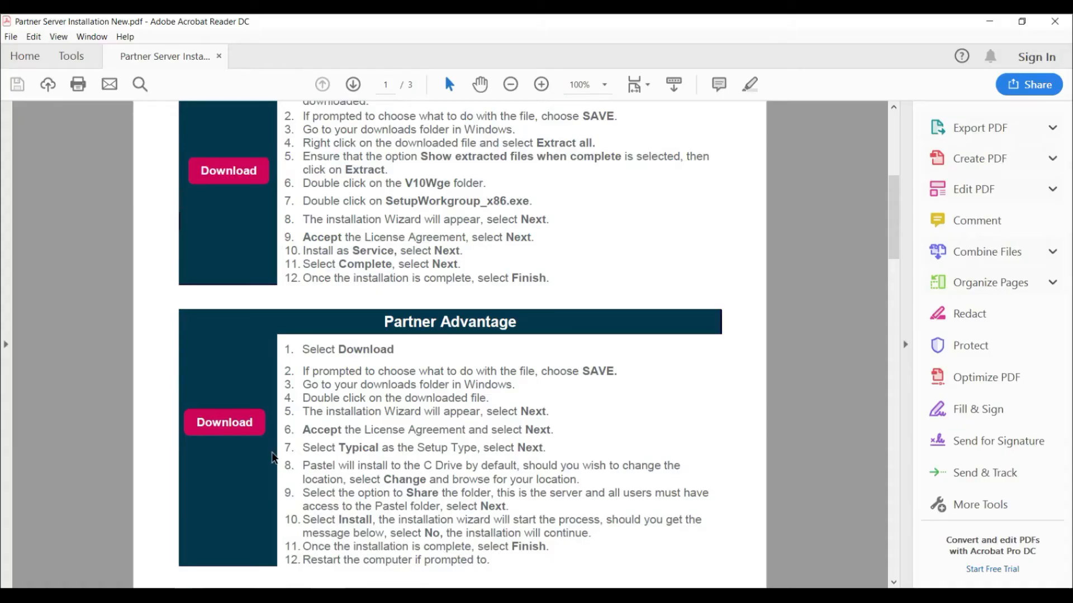
mouse_move(223, 422)
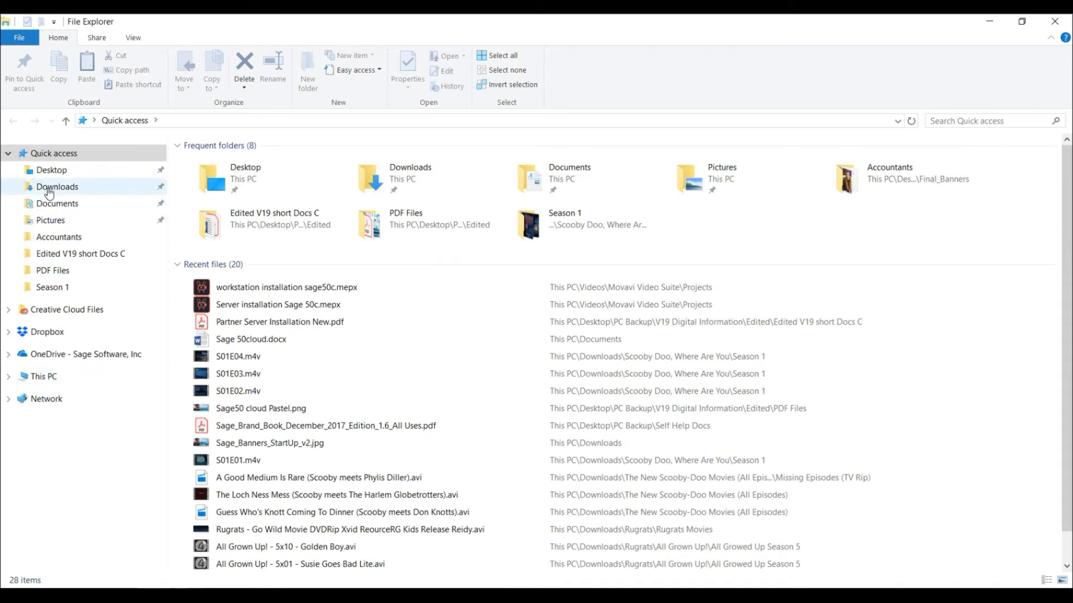
Browse the Downloads folder and launch Sage50cPartner1911Setup.exe.
click(57, 186)
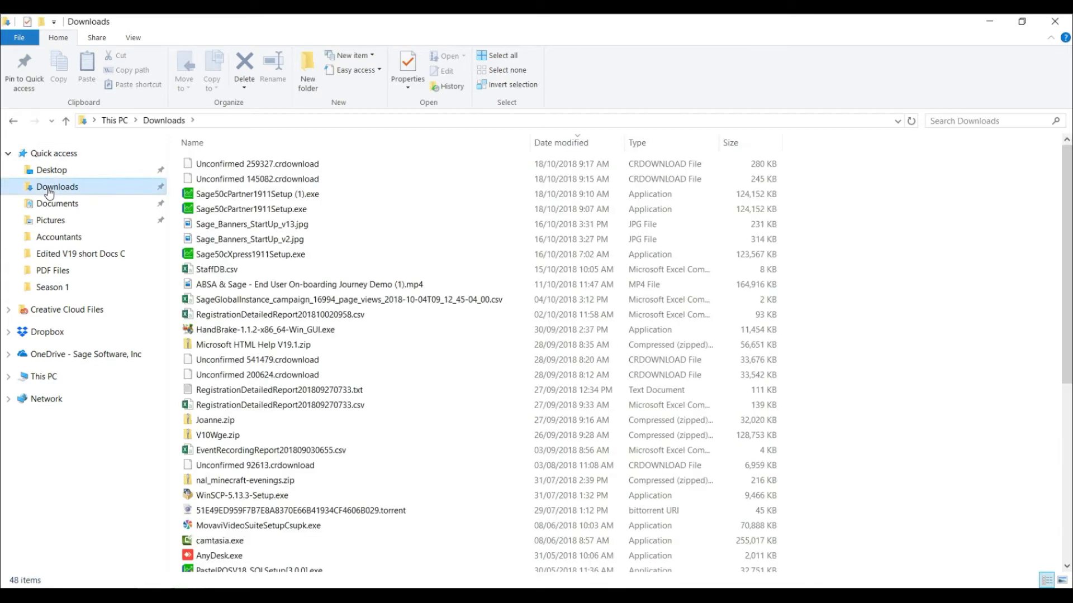
mouse_move(176, 208)
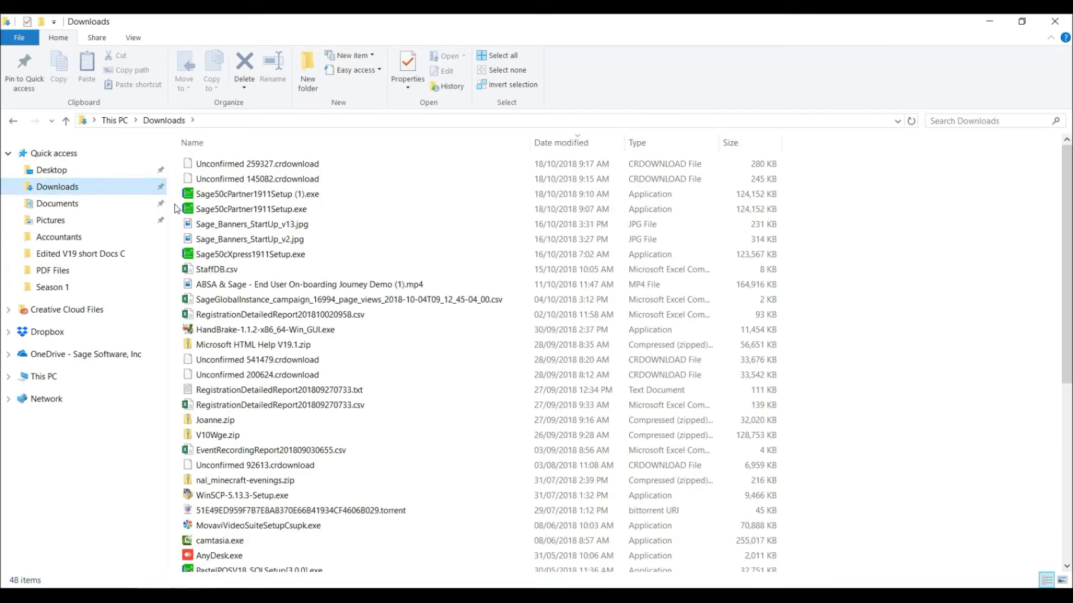
mouse_move(260, 193)
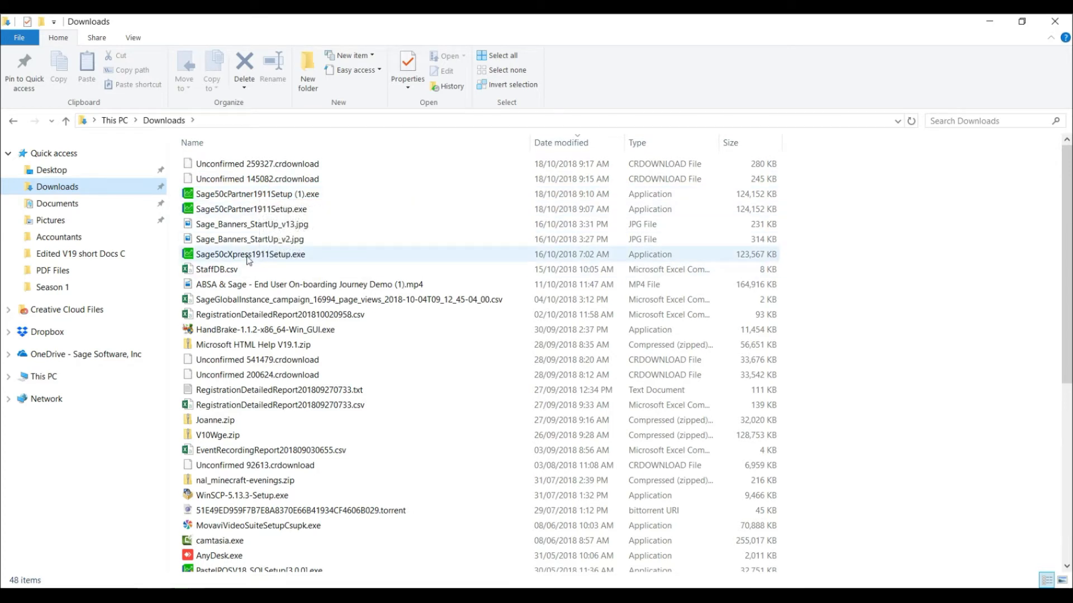
click(251, 209)
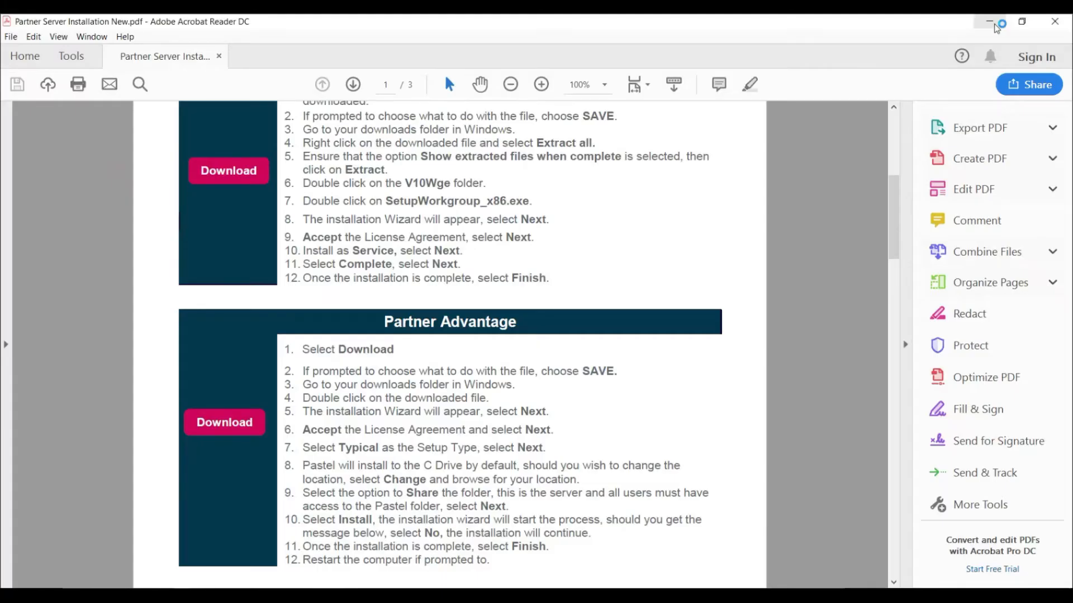
Minimize the guide, get past the wizard's welcome page, and accept the licence terms.
click(990, 21)
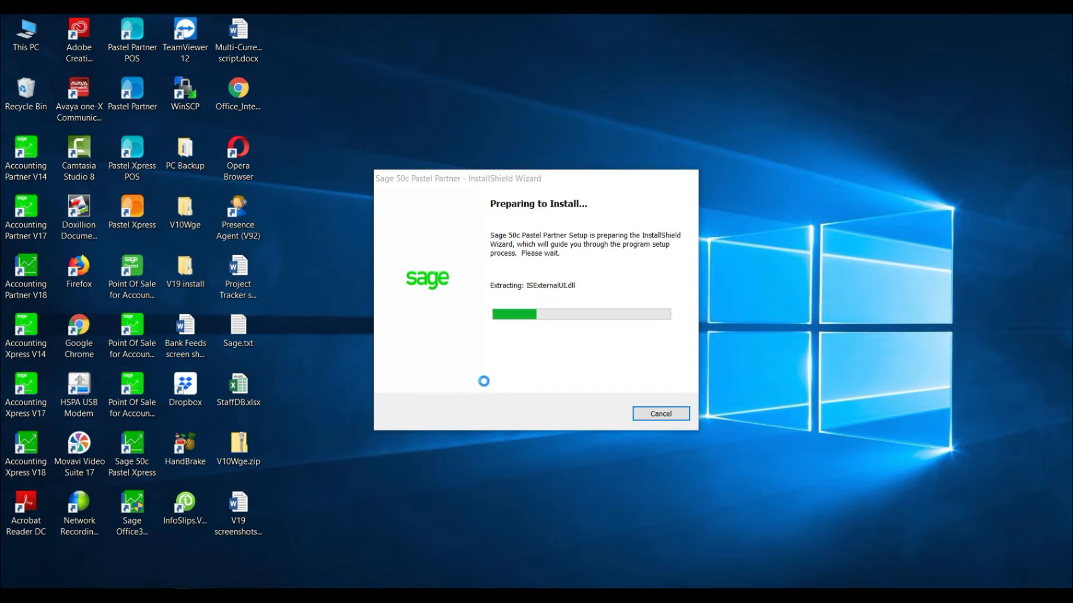
click(658, 413)
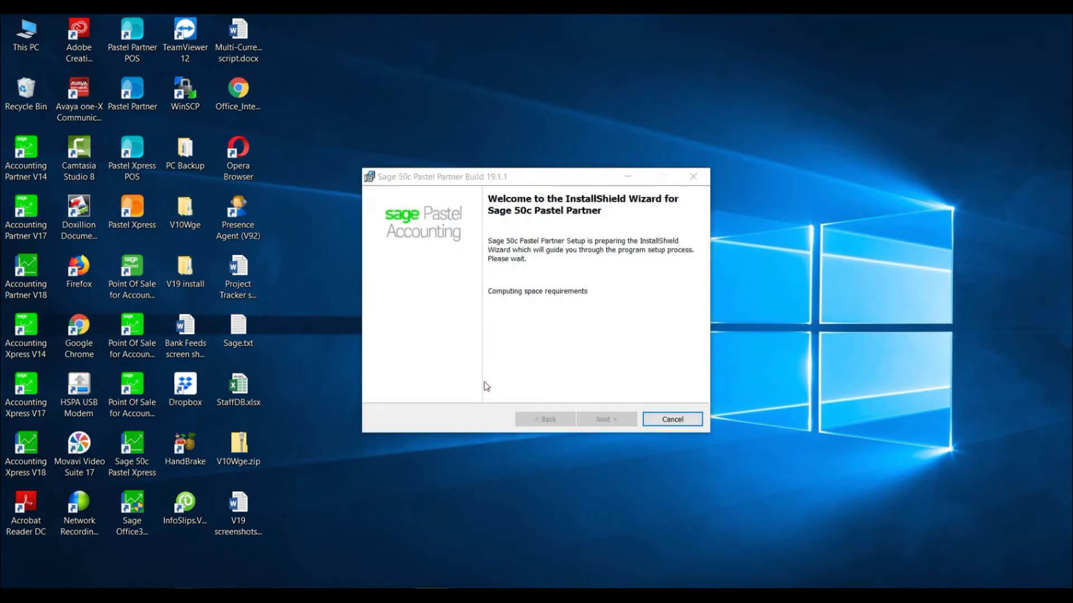
mouse_move(564, 274)
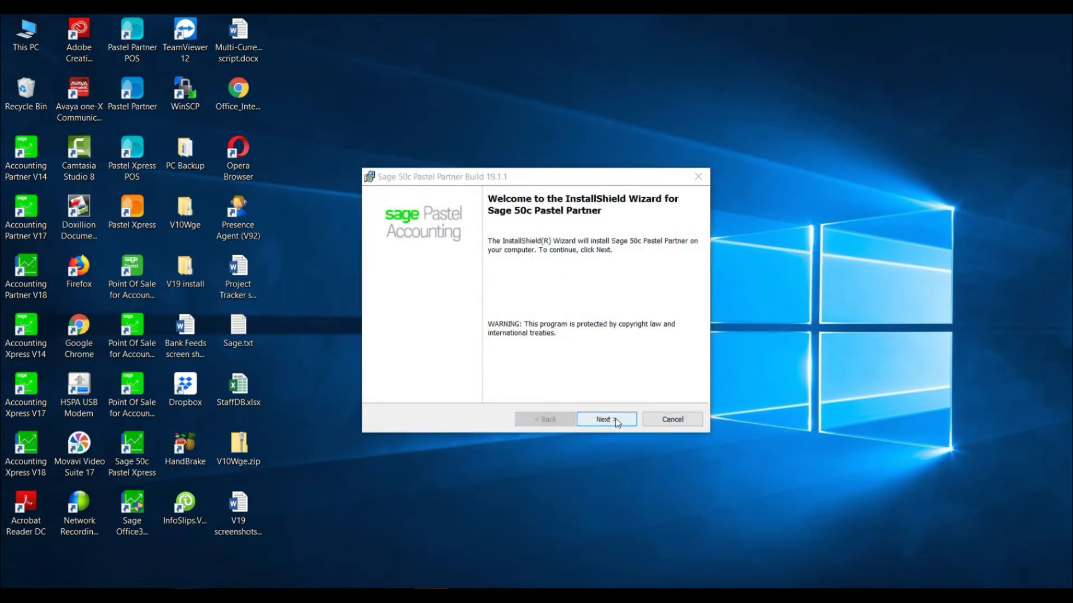
click(604, 419)
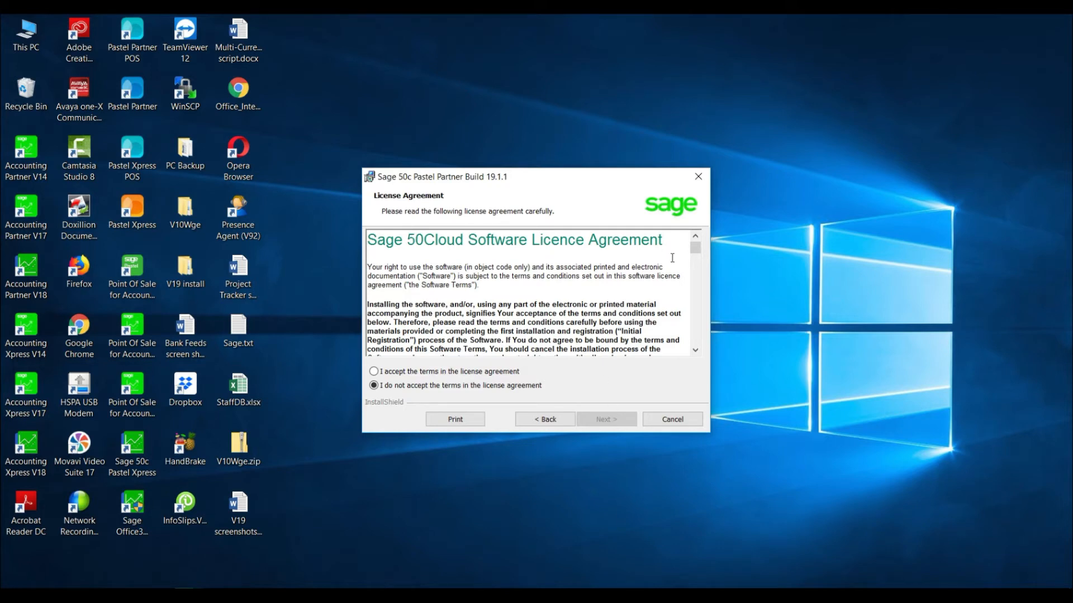
scroll(down, 3)
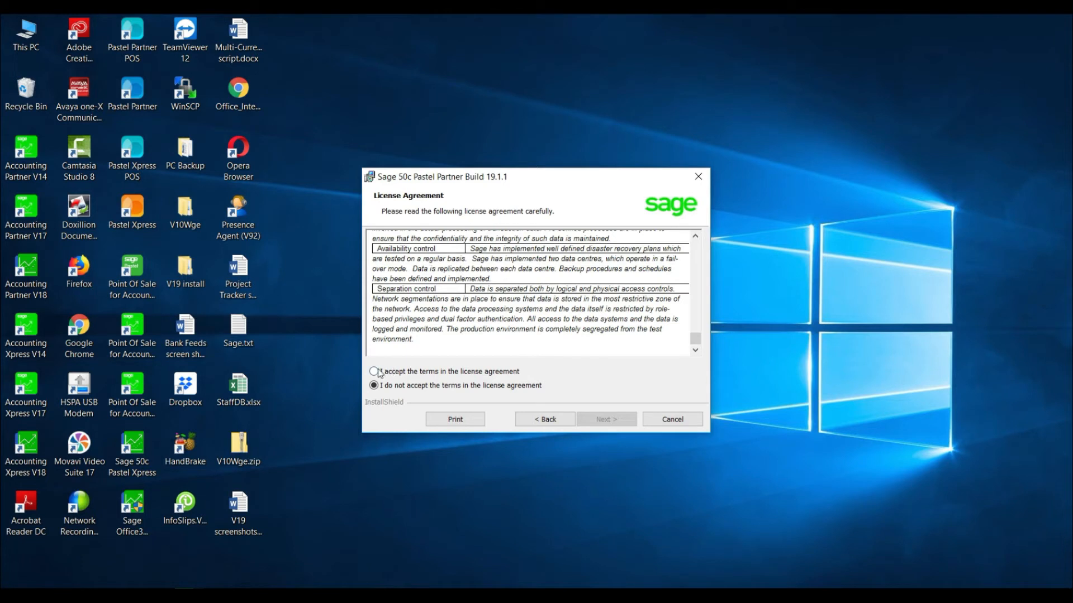
click(374, 372)
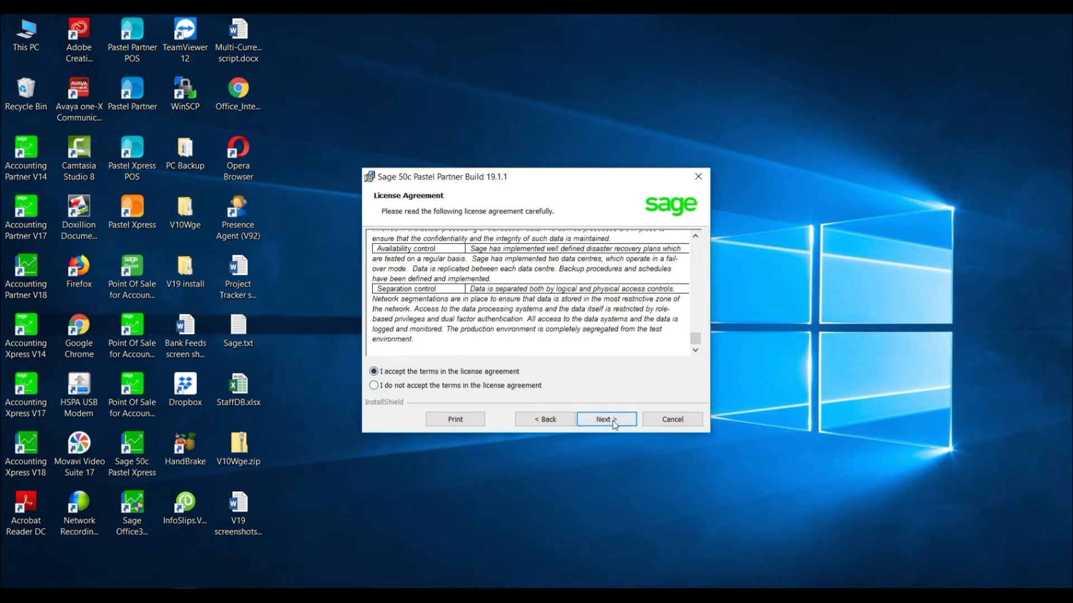
Keep Typical setup and share the Pastel folder with Everyone at full access.
click(605, 419)
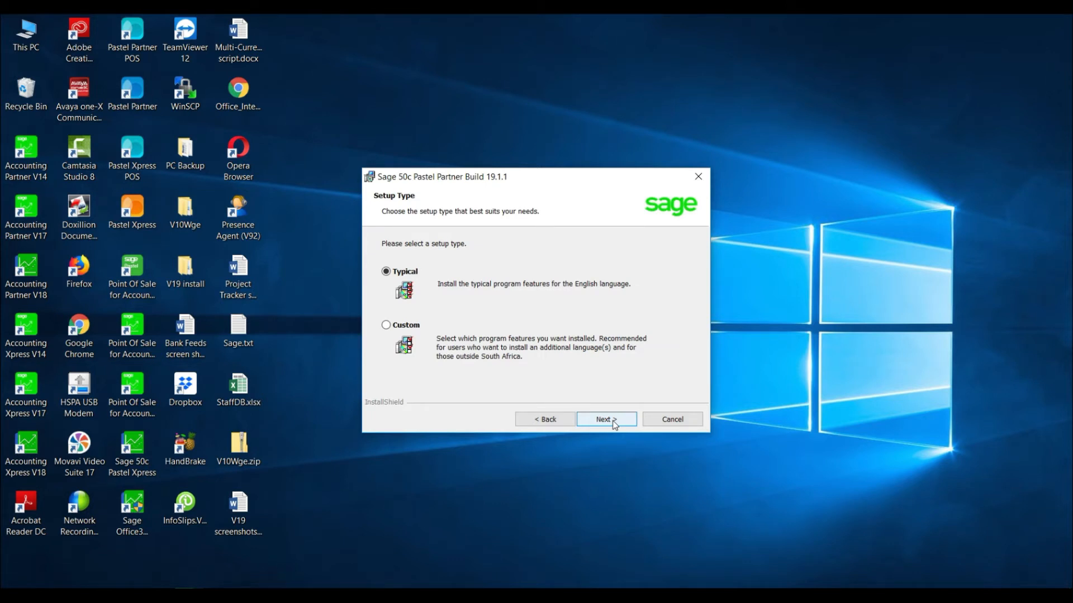
mouse_move(606, 419)
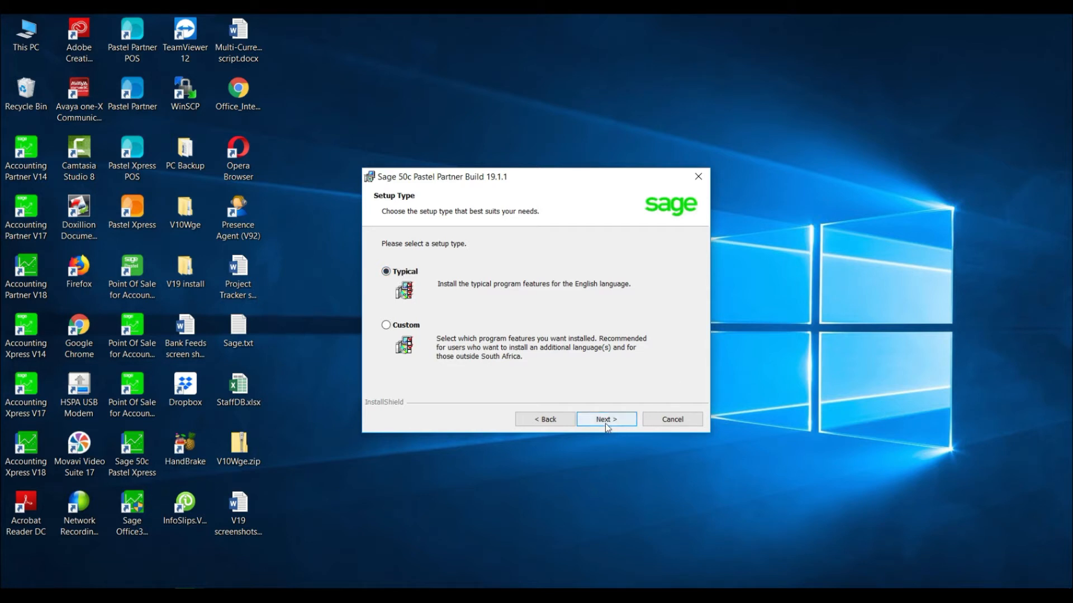
click(605, 419)
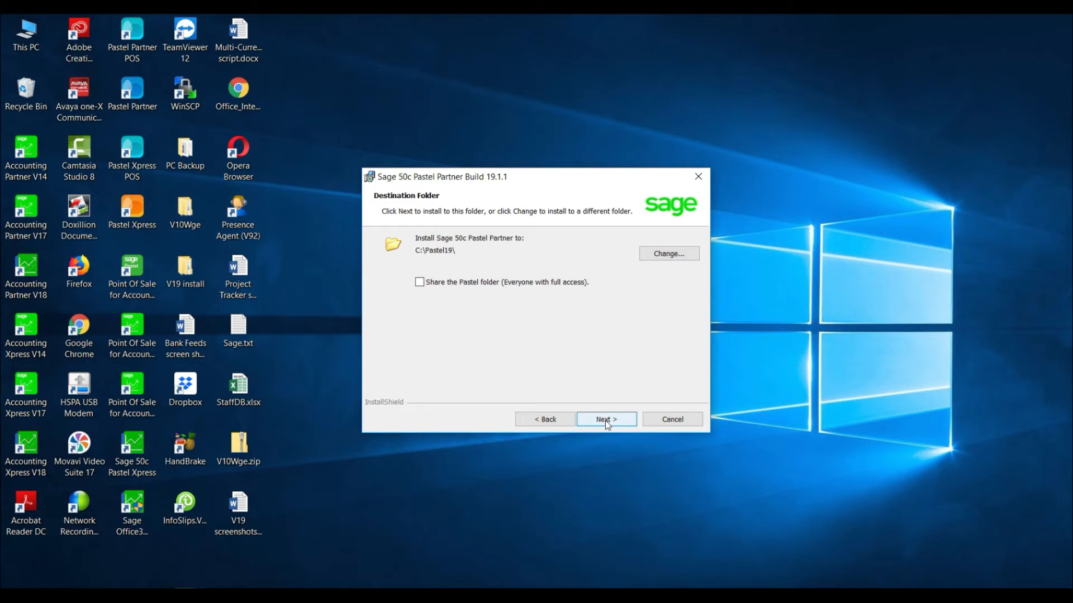
mouse_move(368, 251)
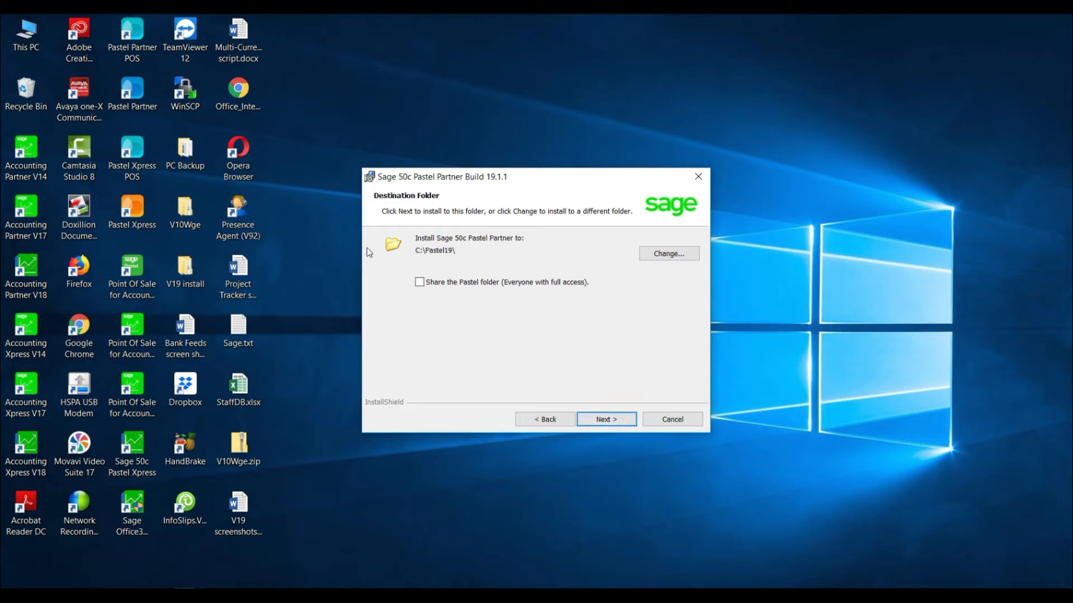
click(419, 282)
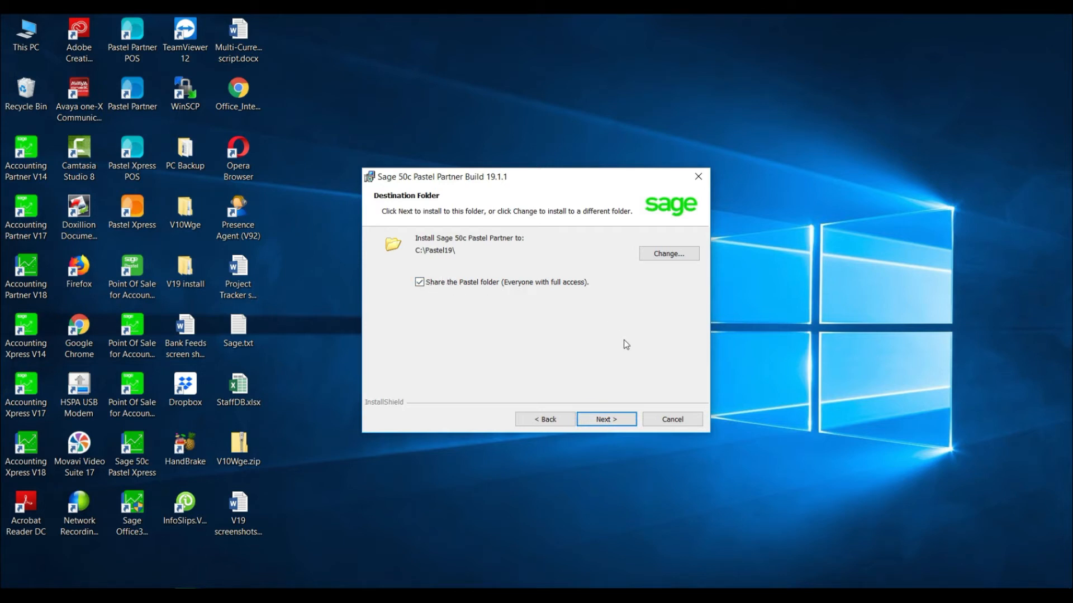
click(604, 419)
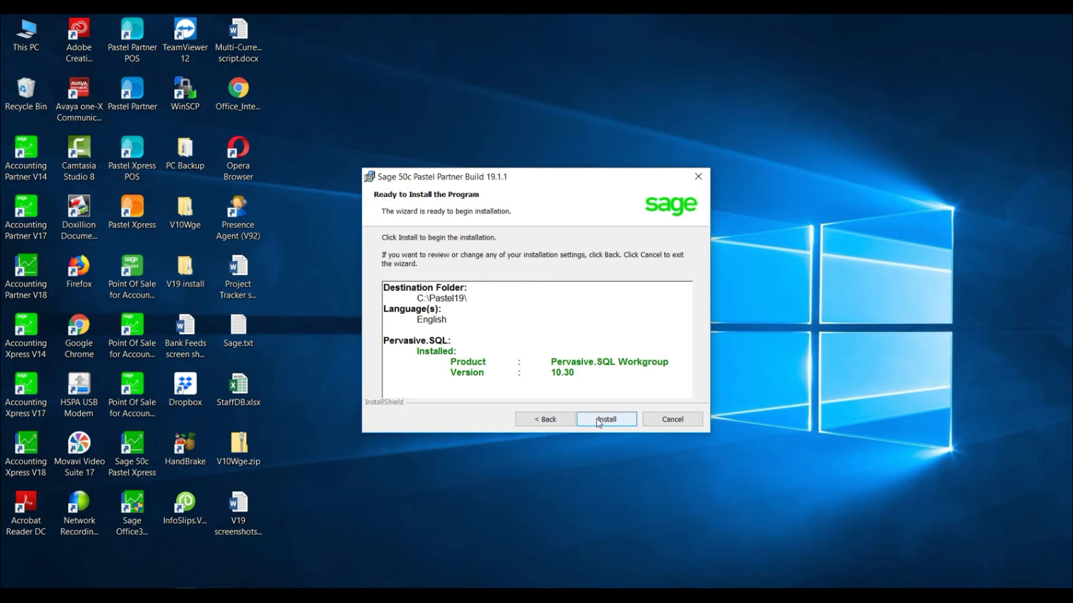
mouse_move(460, 332)
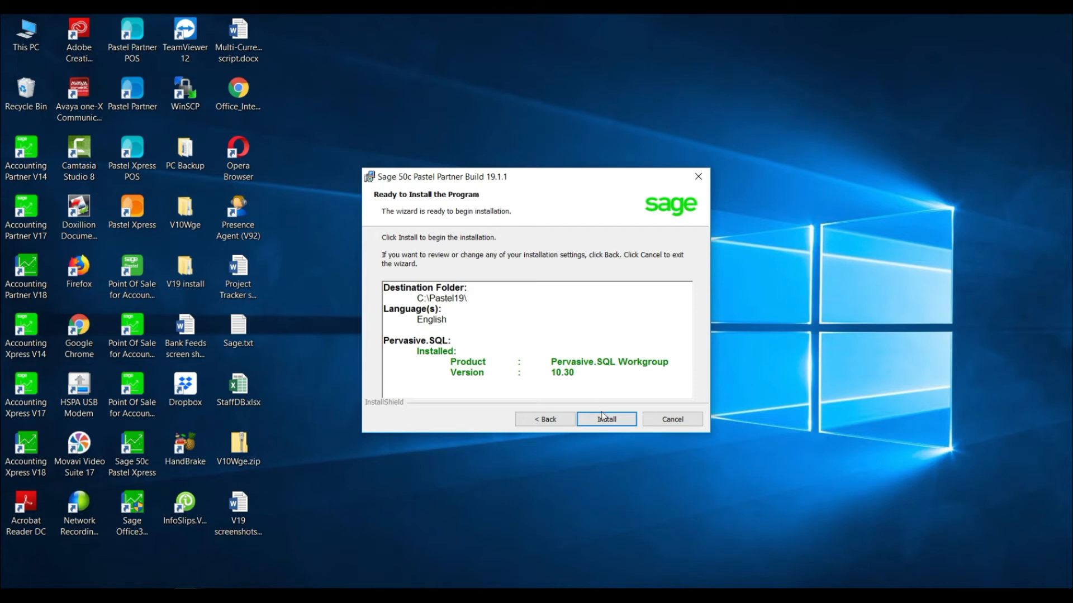
Run the installation and close the completed InstallShield Wizard.
click(604, 419)
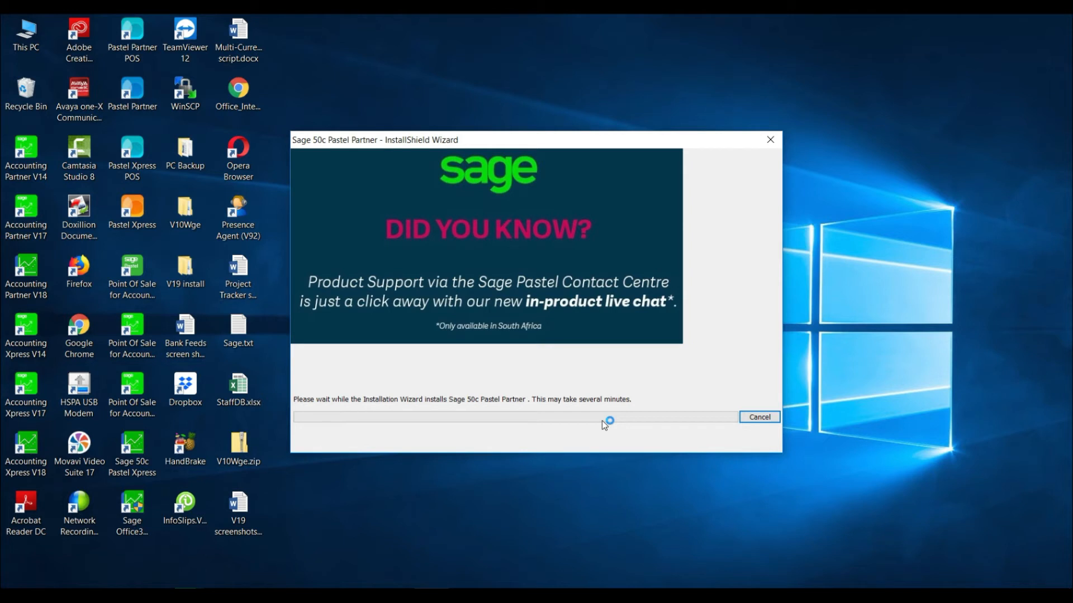
mouse_move(604, 424)
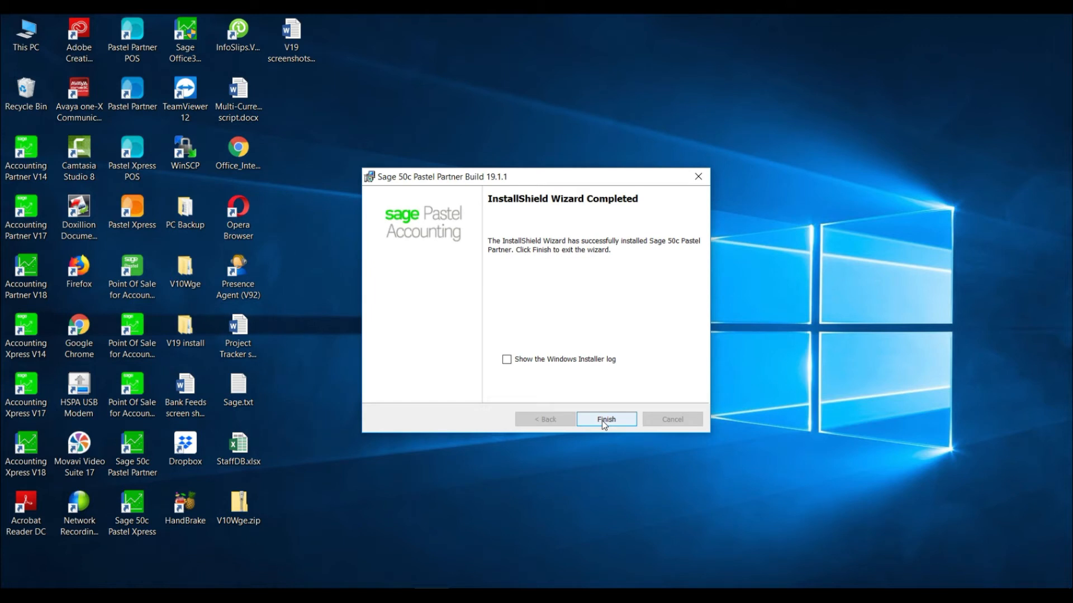
mouse_move(658, 262)
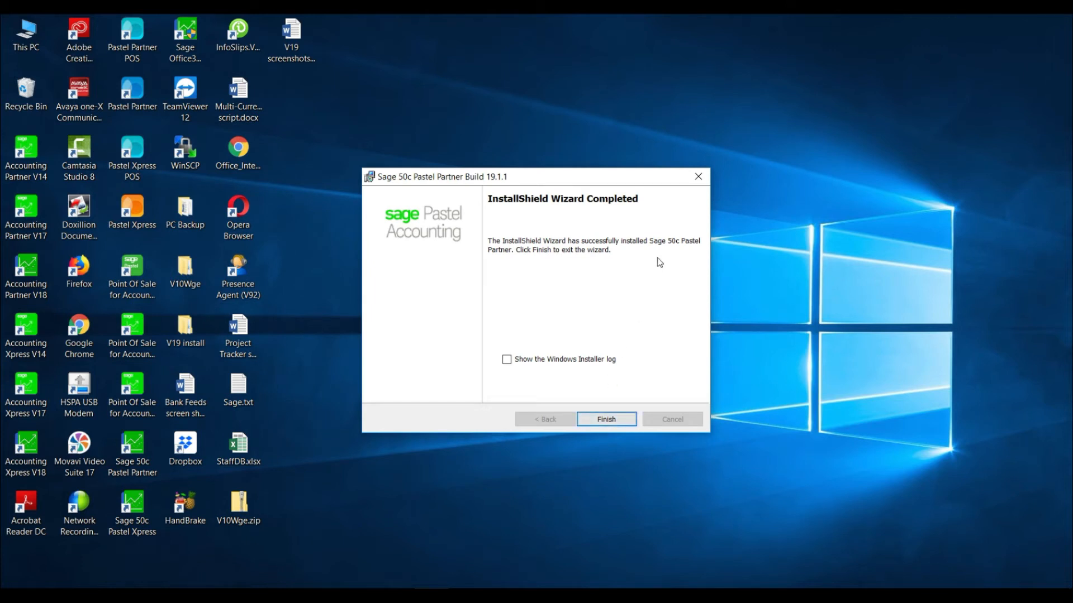
click(605, 419)
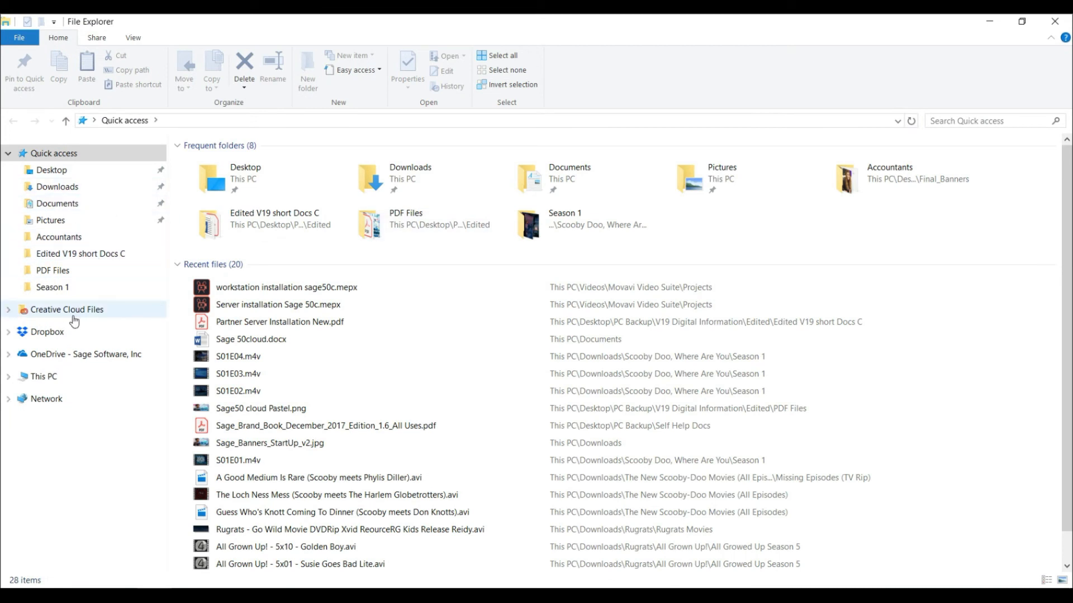
Find Pastel19 on Local Disk (C:) and start sharing it with specific people.
click(42, 376)
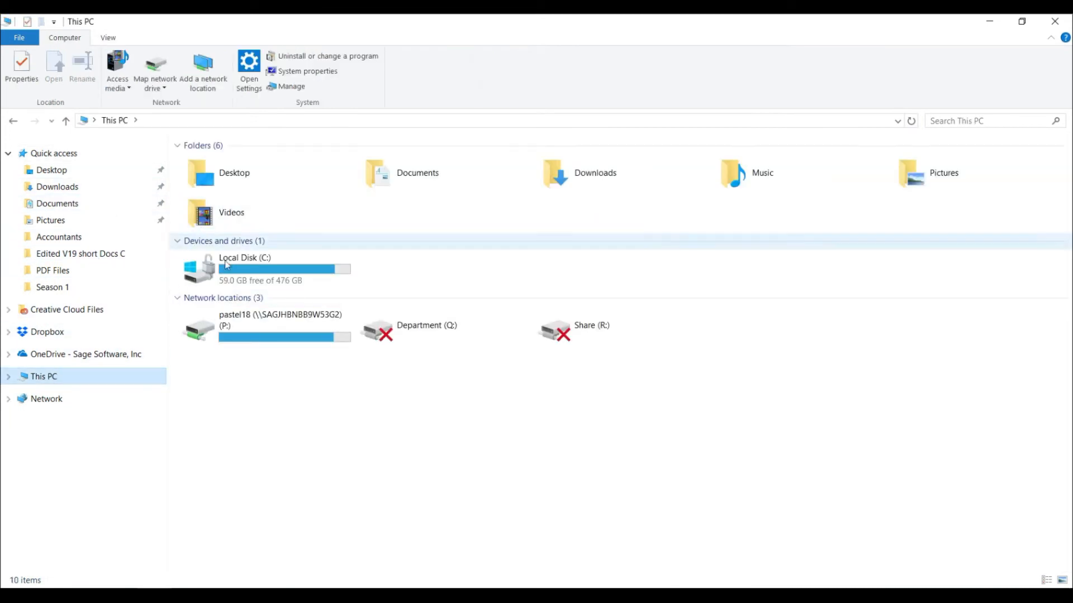
double_click(244, 267)
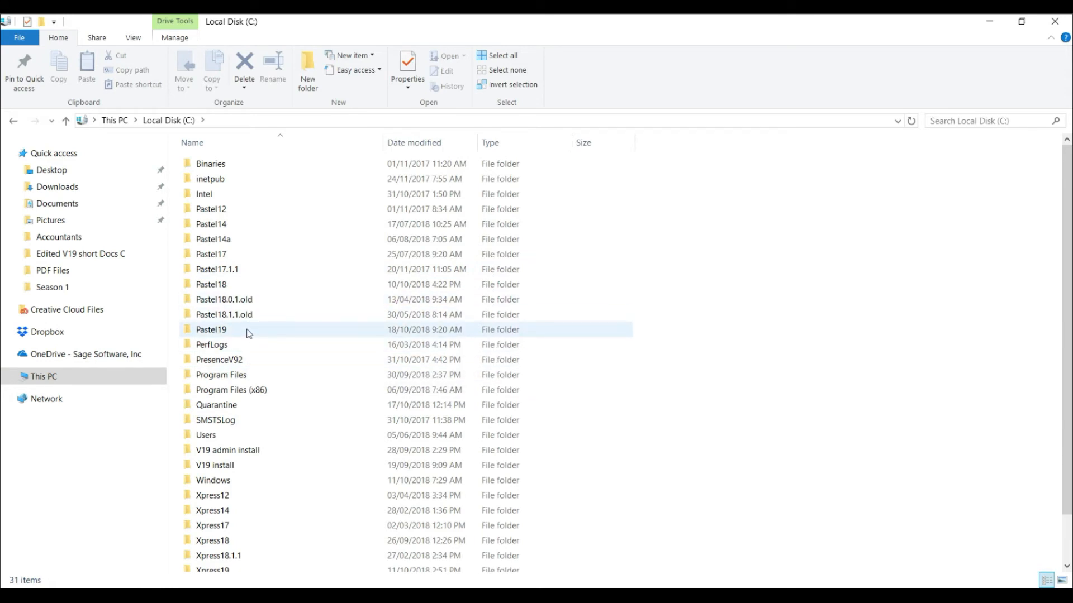
click(212, 565)
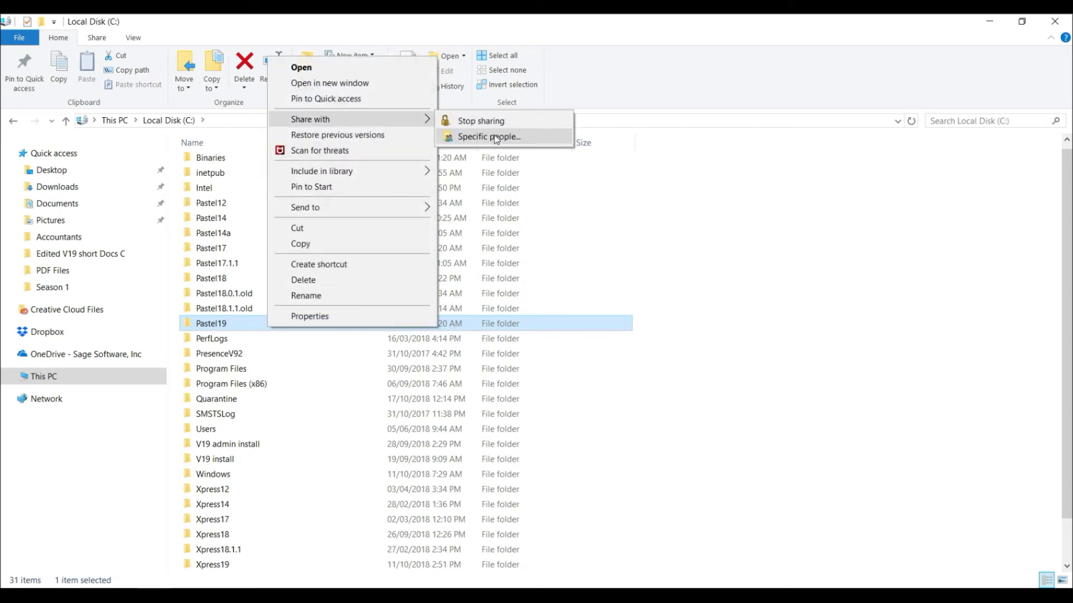
click(489, 136)
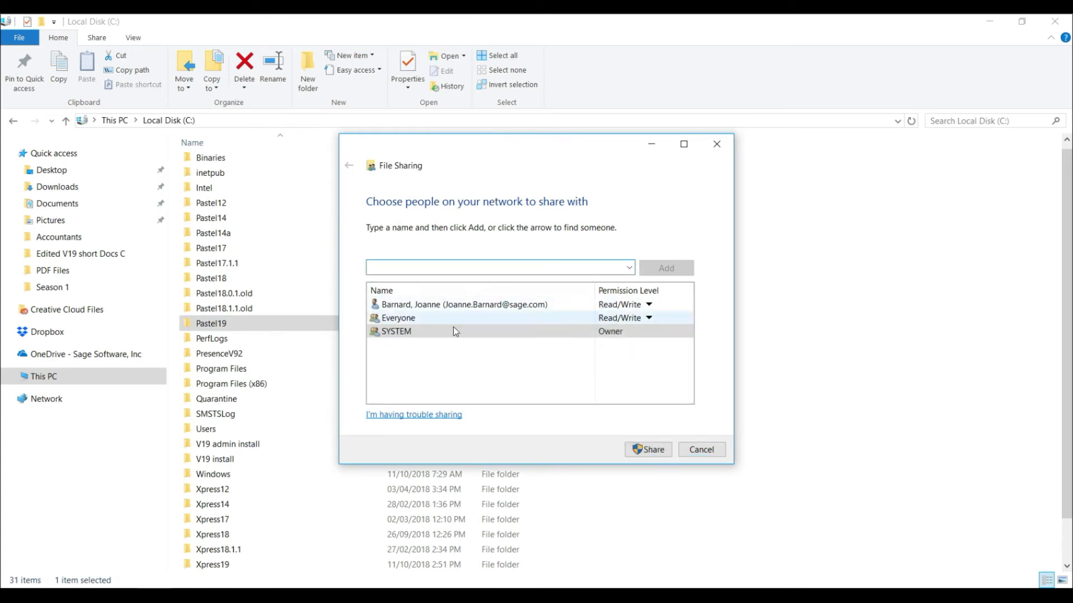
Add Everyone with Read/Write permission, share the folder and dismiss the confirmation.
click(648, 317)
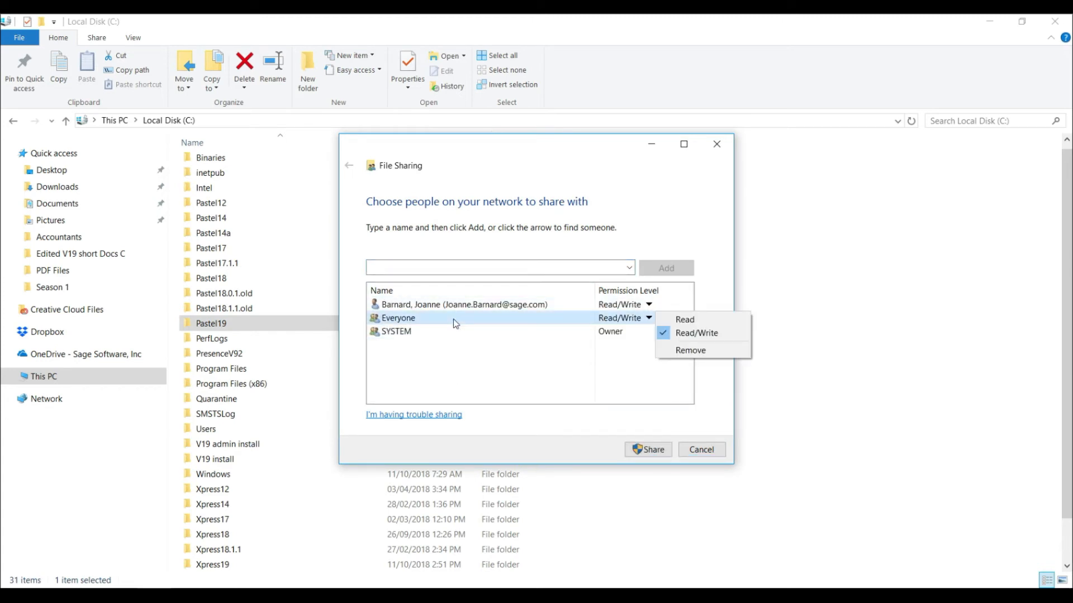
click(690, 350)
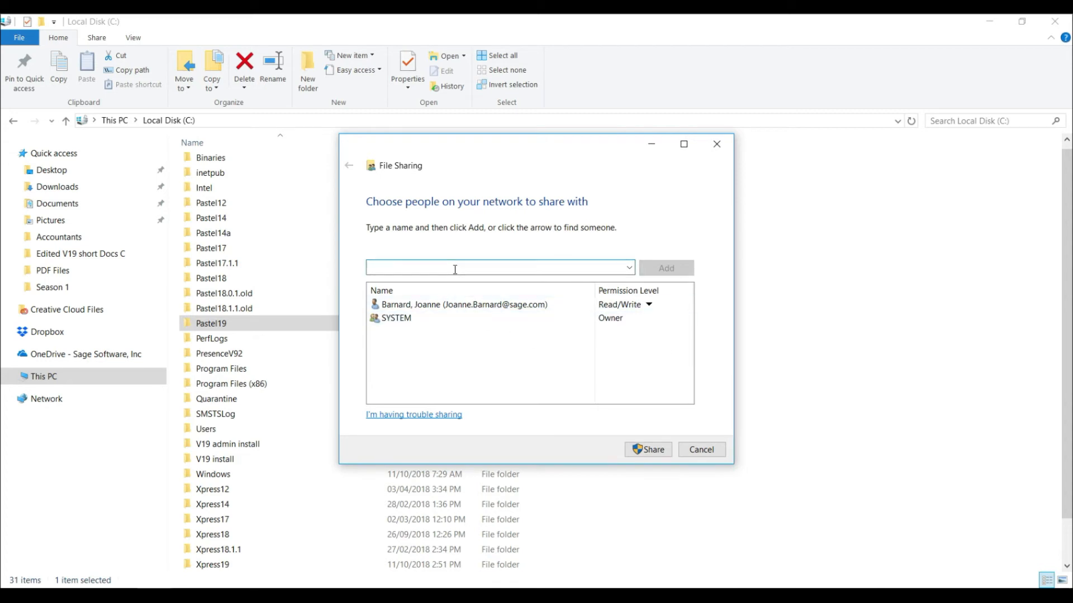
text(Everyone)
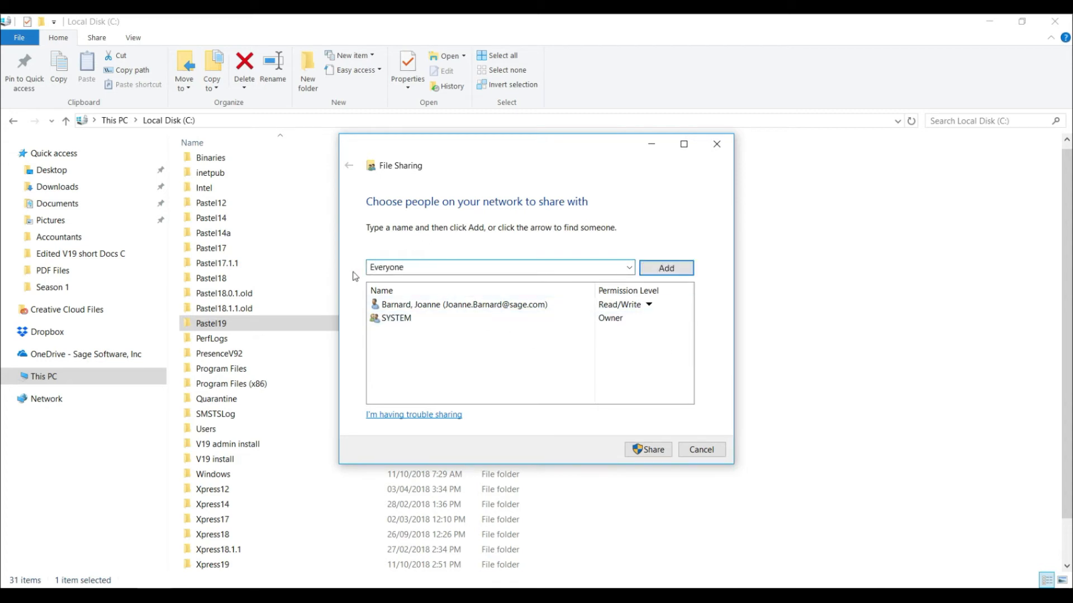
click(664, 267)
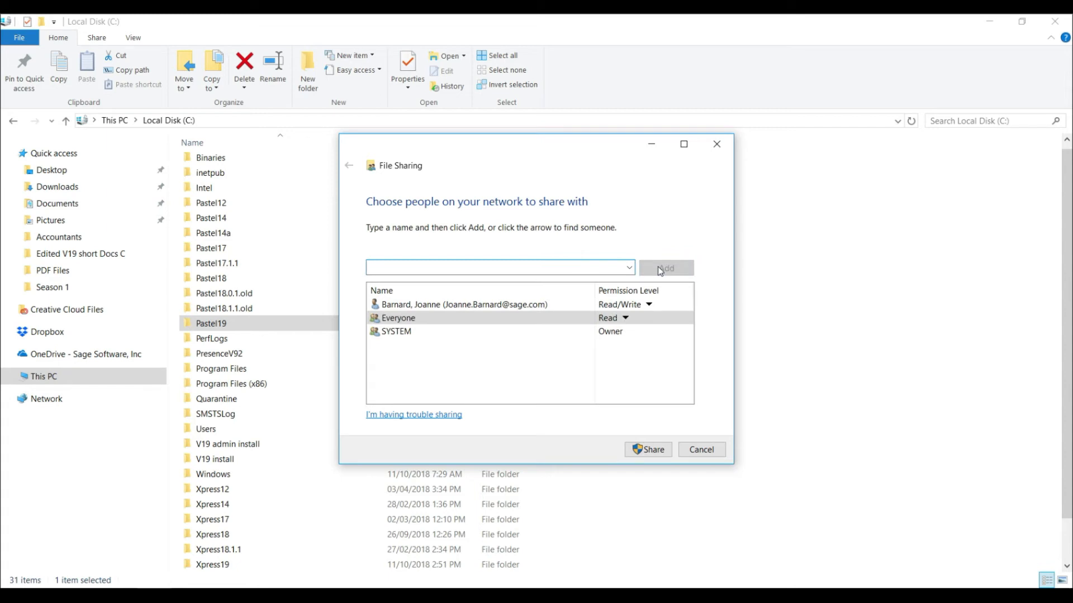
mouse_move(438, 317)
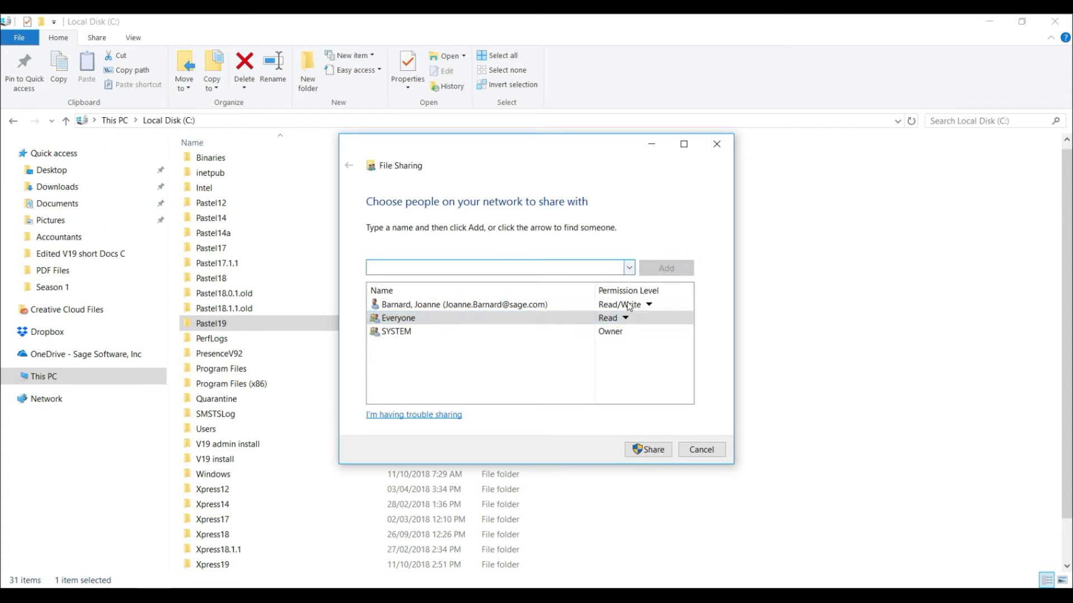
click(622, 317)
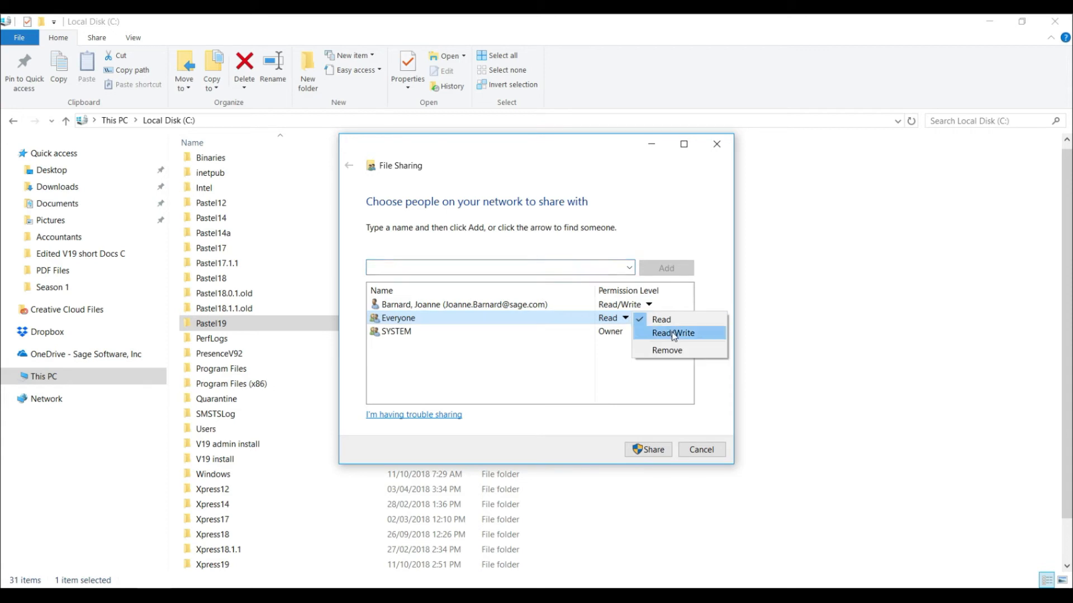
click(673, 333)
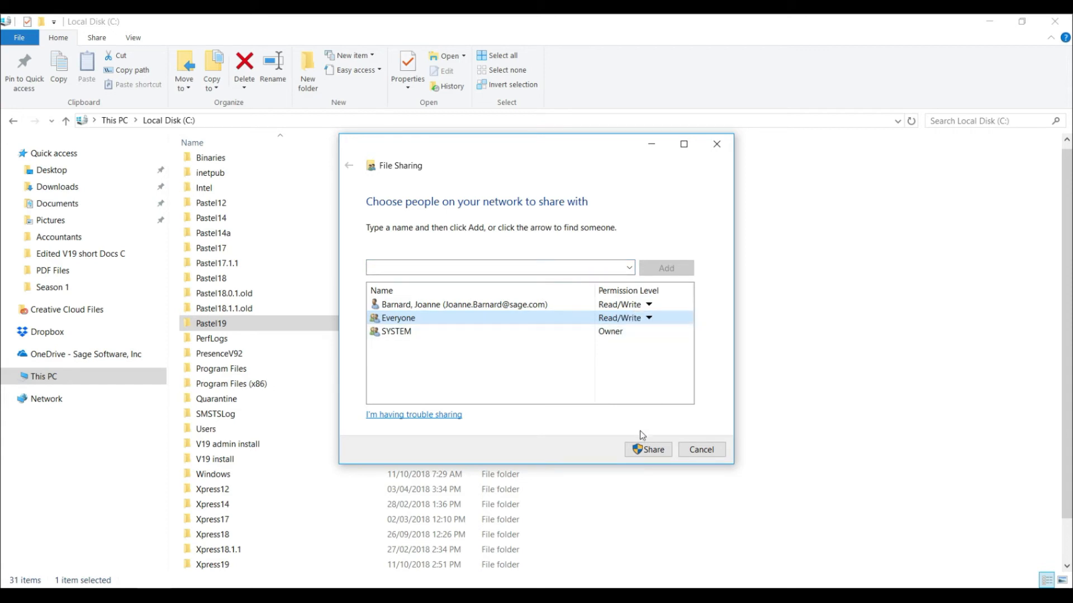
click(646, 449)
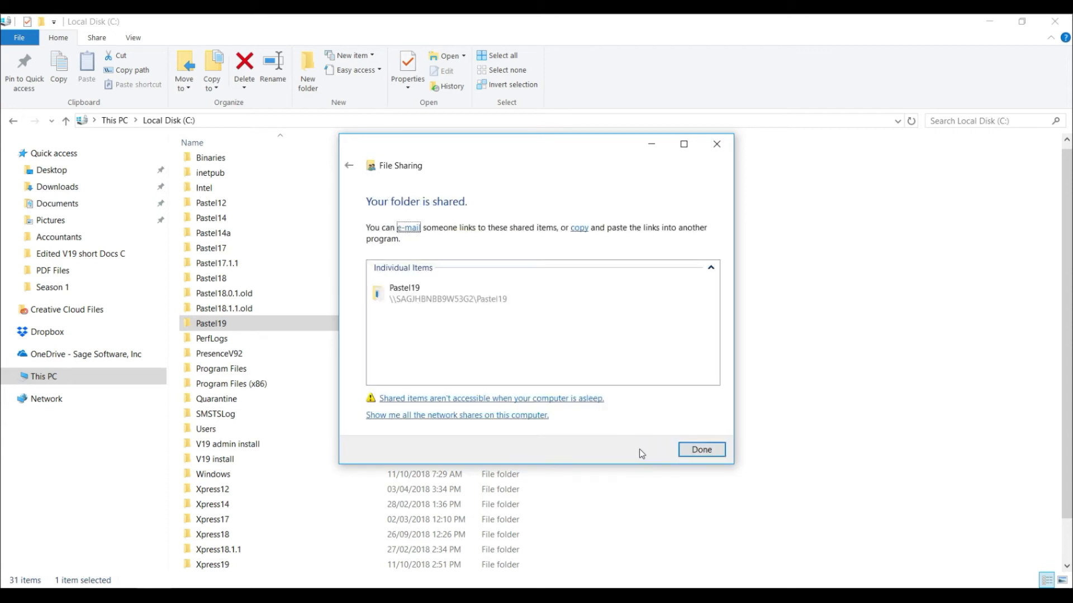
click(700, 449)
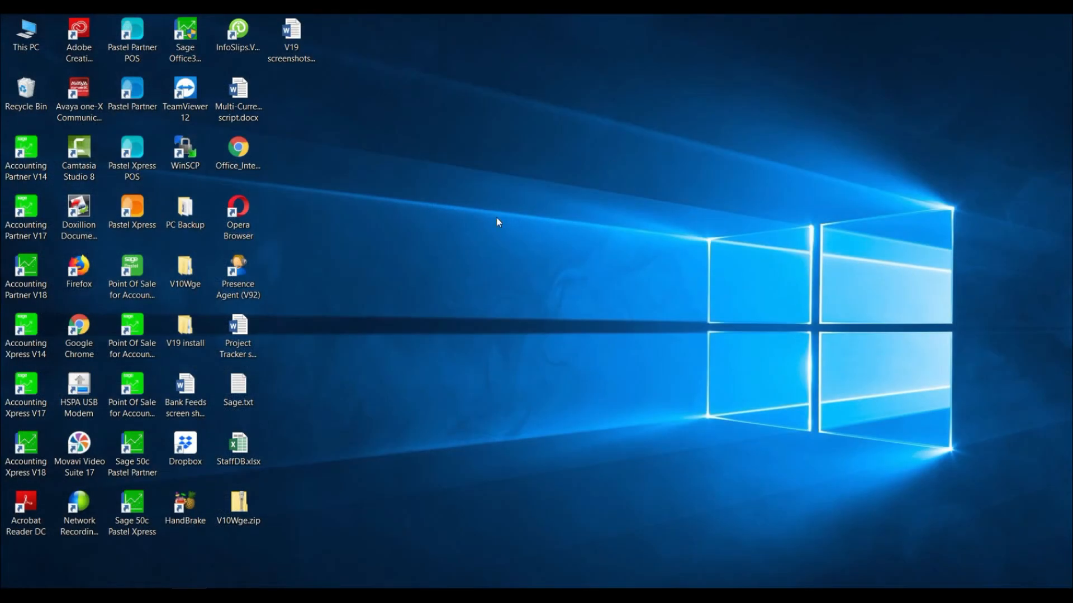
Launch Sage 50c Pastel Partner from its desktop shortcut.
click(132, 454)
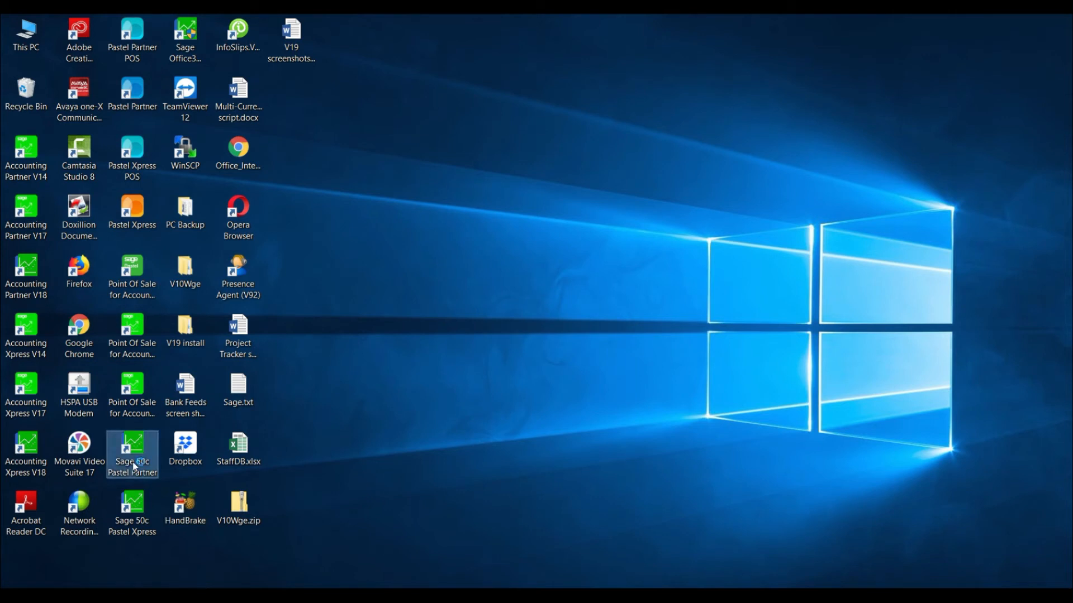
double_click(132, 454)
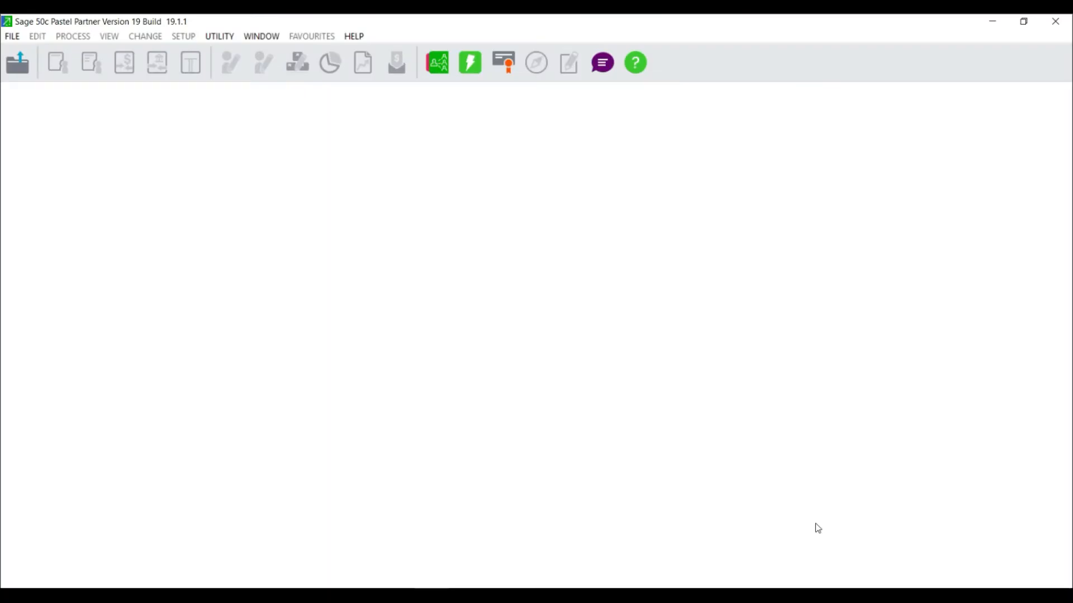
mouse_move(353, 70)
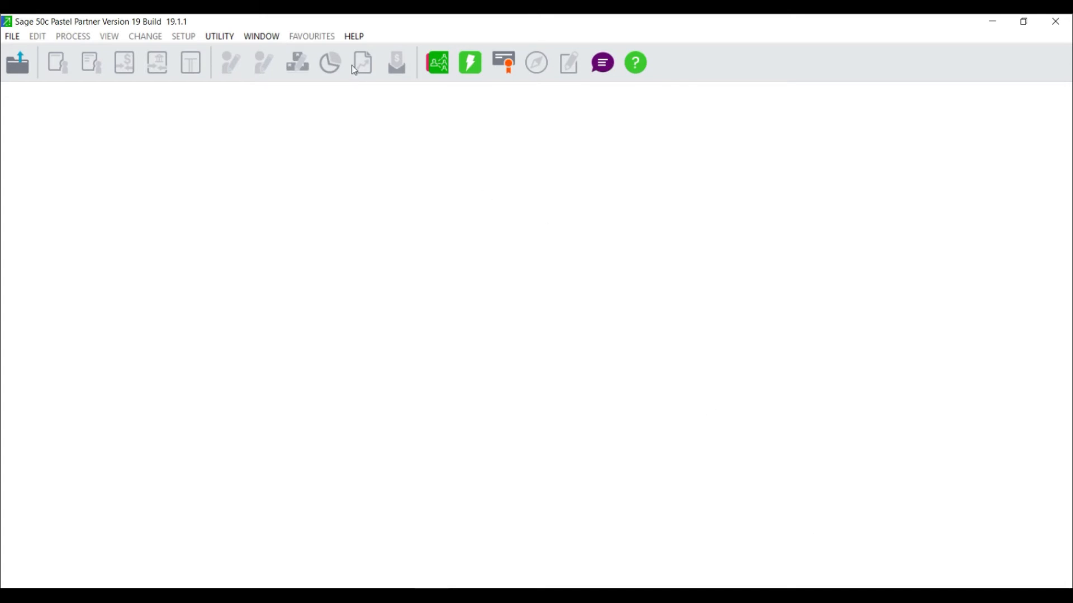
mouse_move(354, 37)
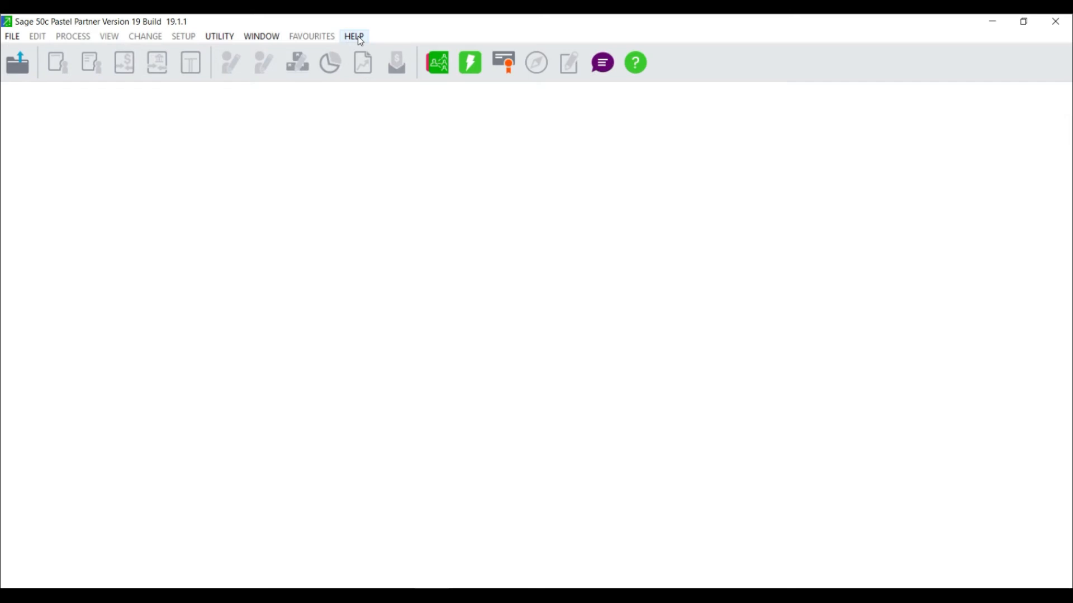
Open the Registration Assistant and proceed with Single User/Server Registration.
click(354, 37)
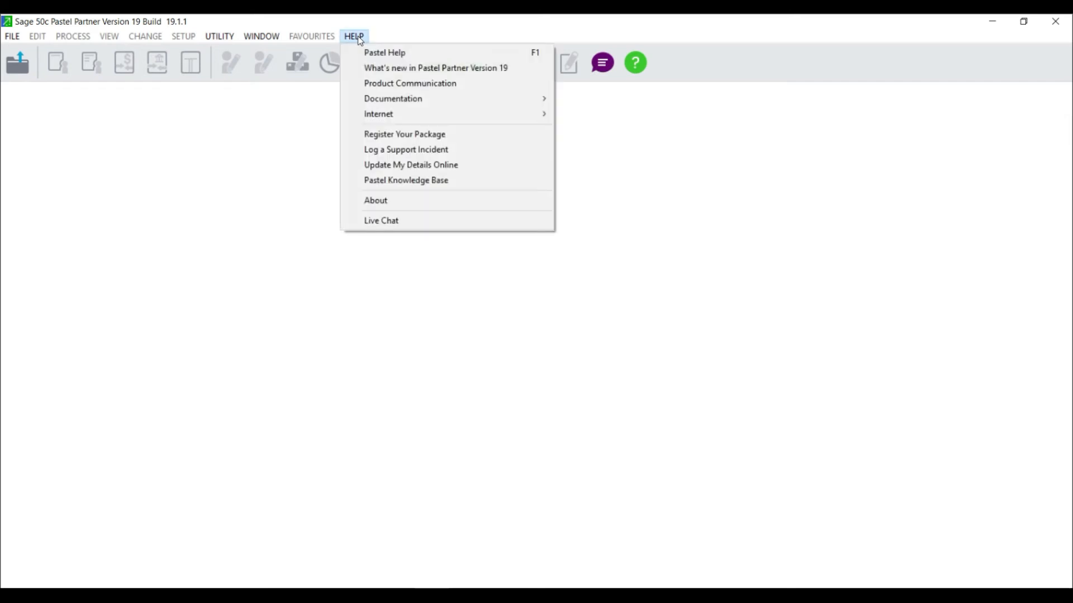
mouse_move(404, 134)
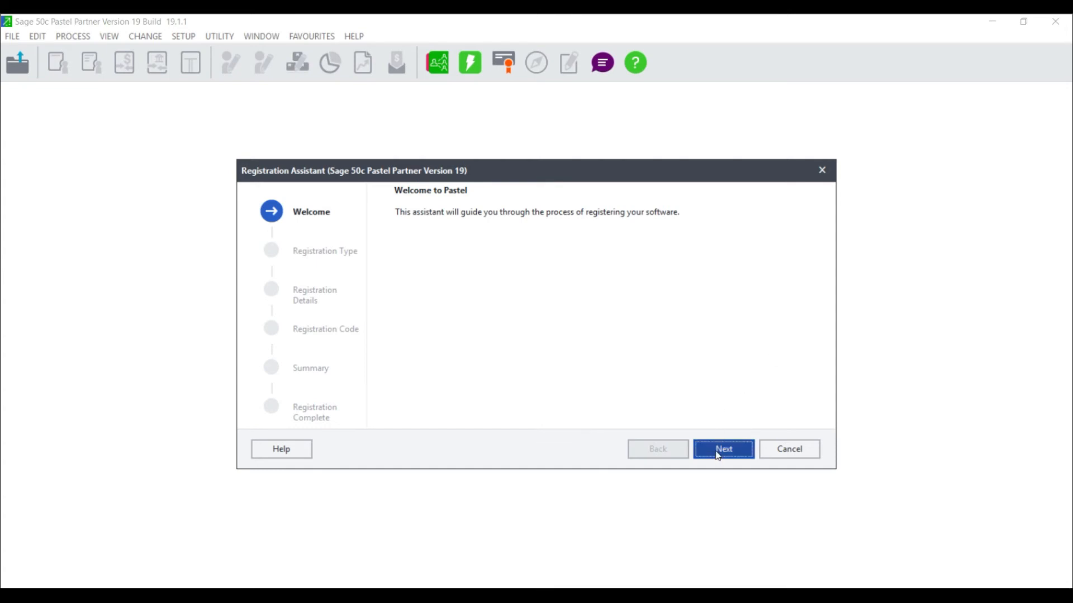
click(722, 449)
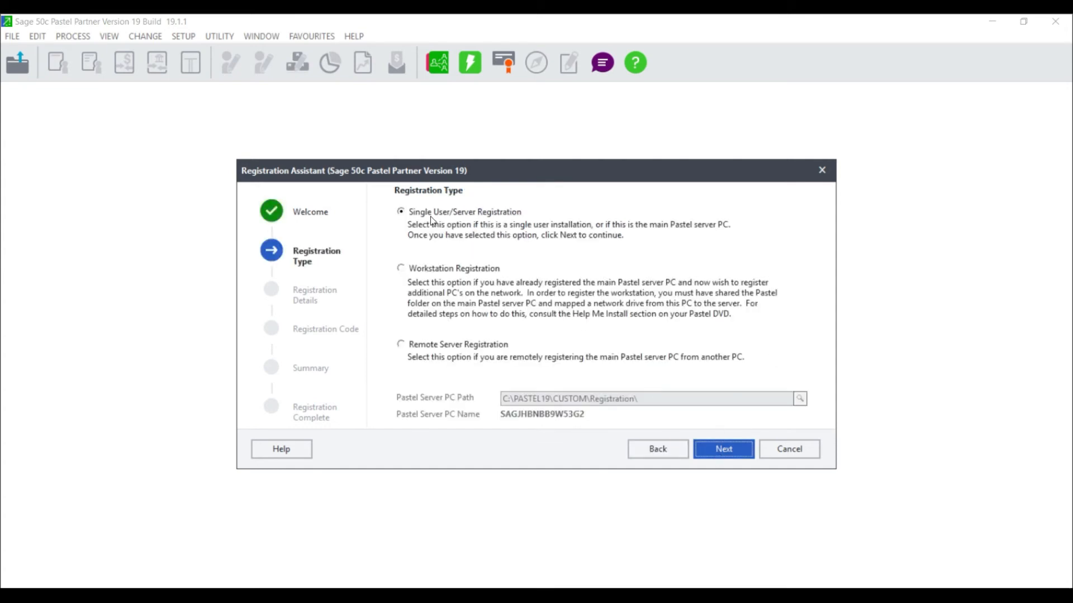
mouse_move(525, 221)
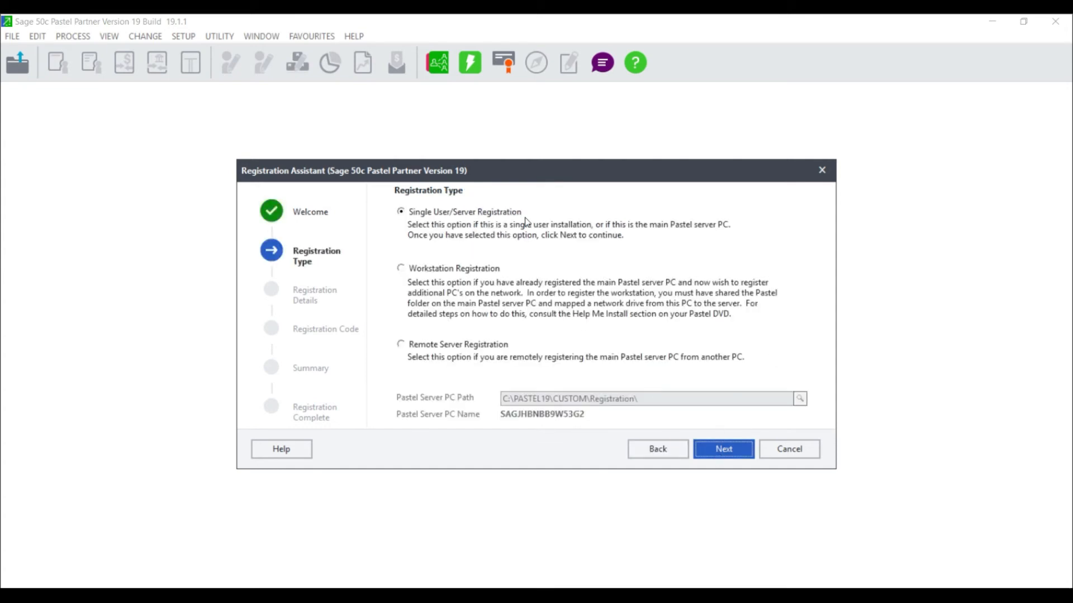
click(722, 448)
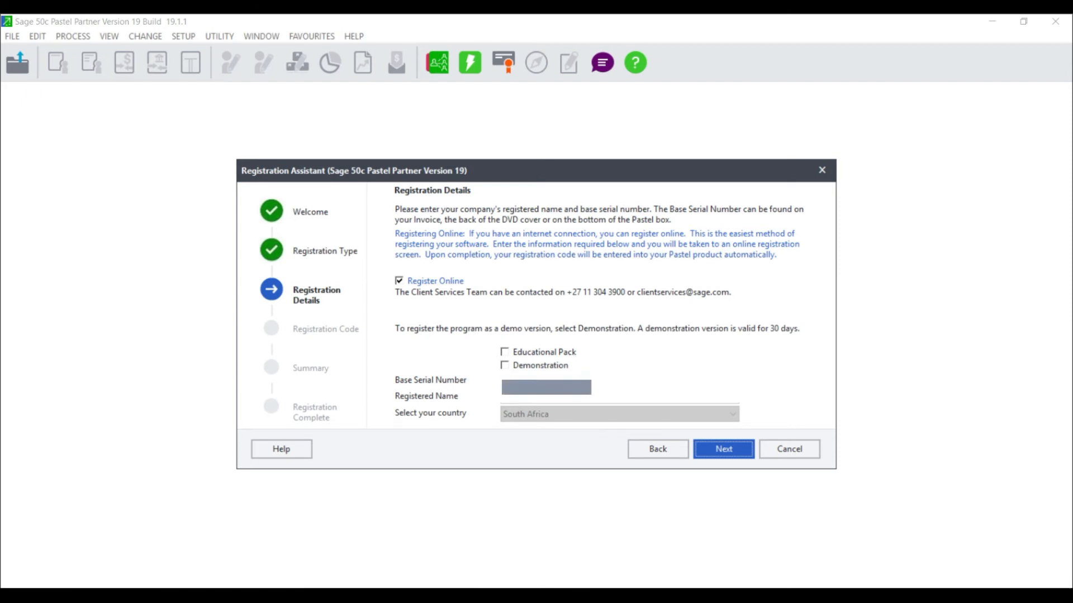
Continue past Registration Details and Registration Code to start Web Registration.
click(545, 387)
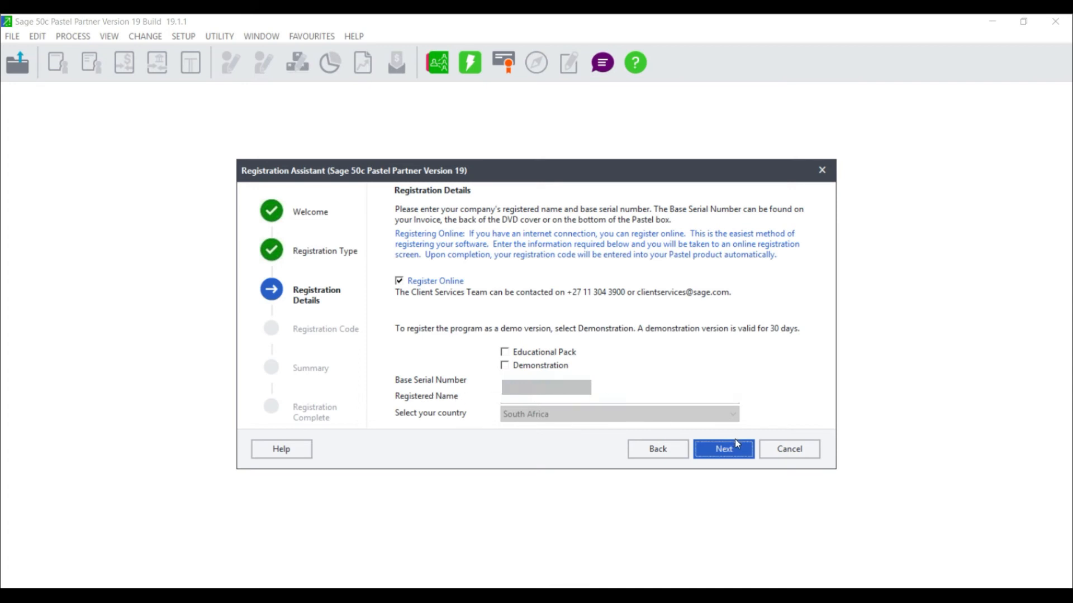
click(722, 449)
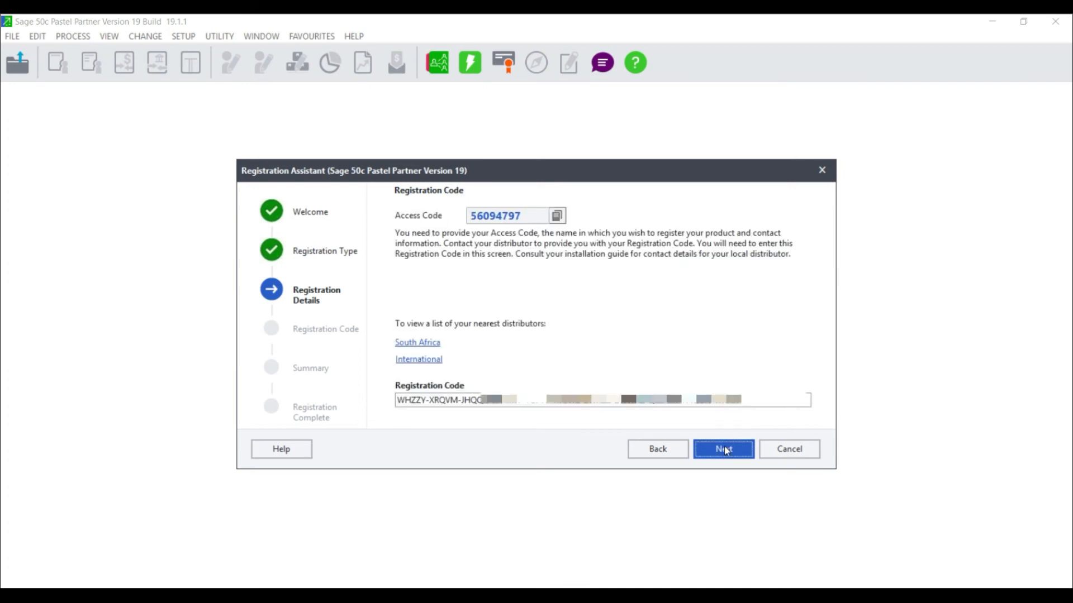
click(723, 449)
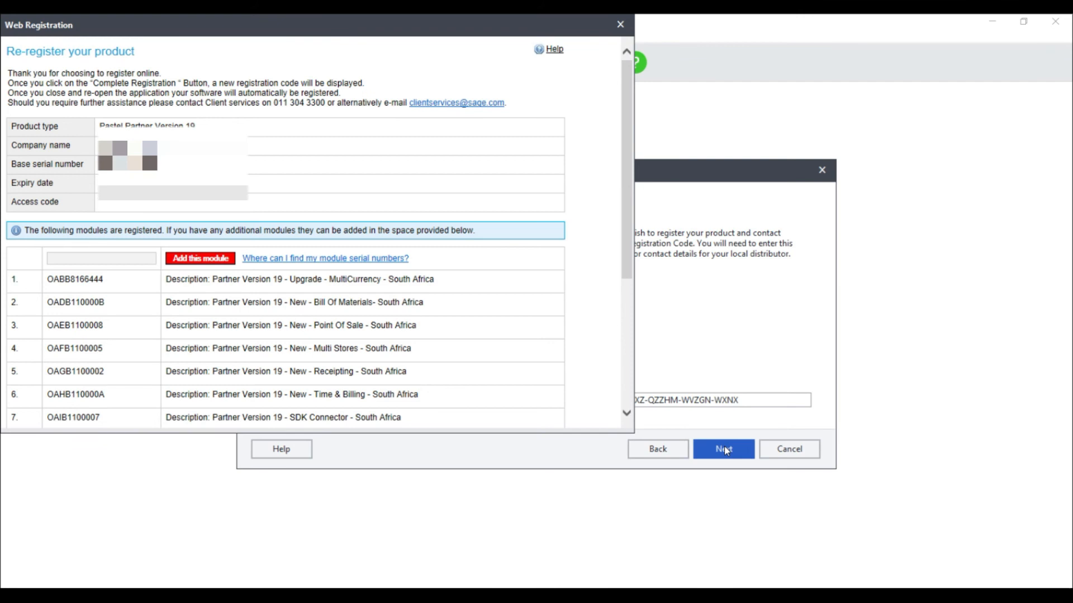
mouse_move(457, 268)
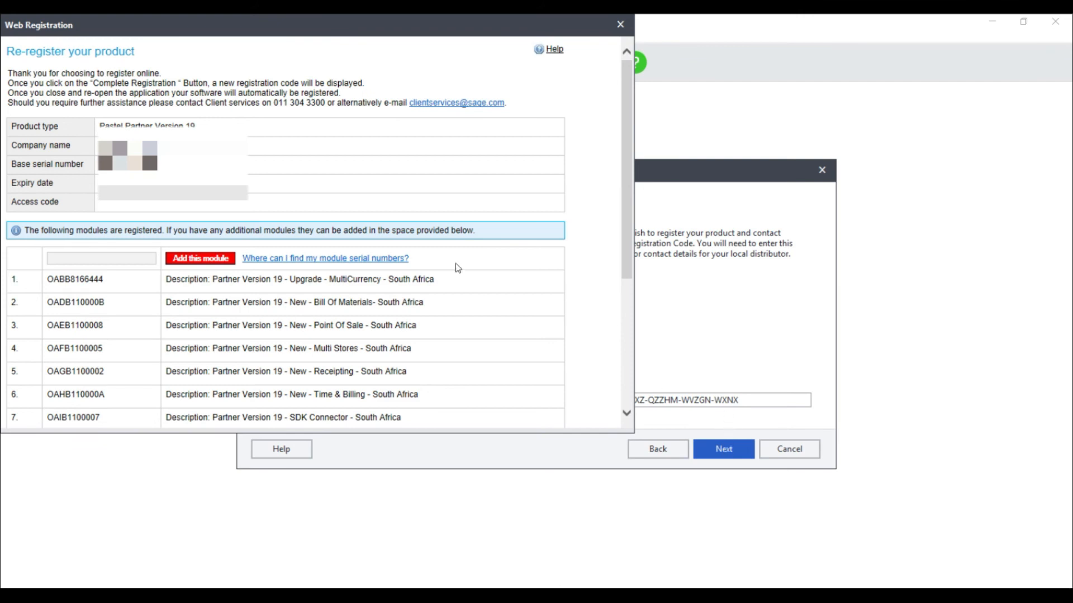
mouse_move(28, 125)
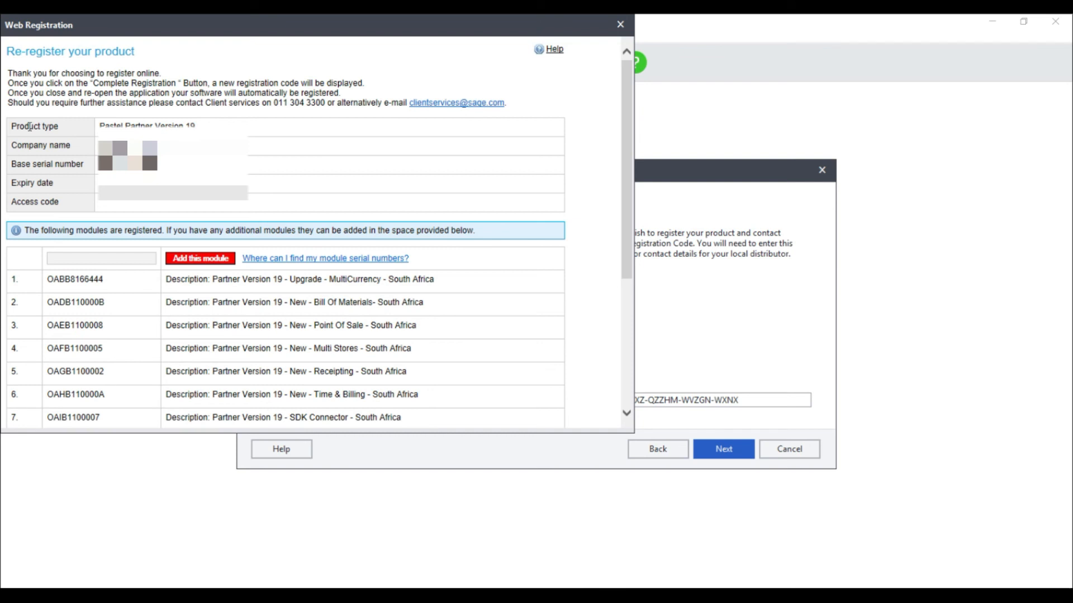
mouse_move(41, 163)
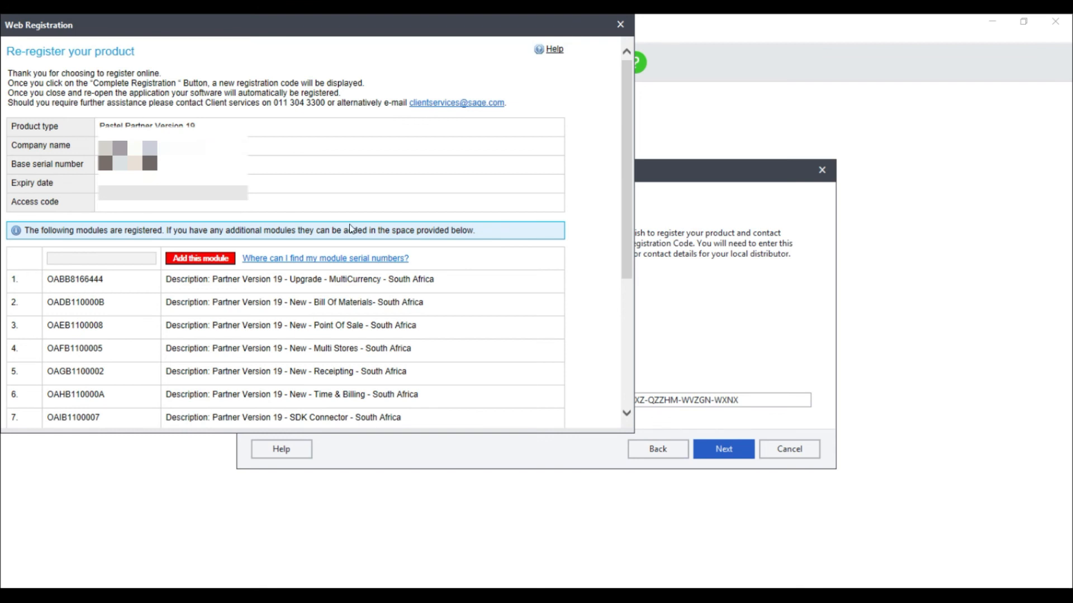
Review the 15 registered modules and complete the online registration.
scroll(down, 3)
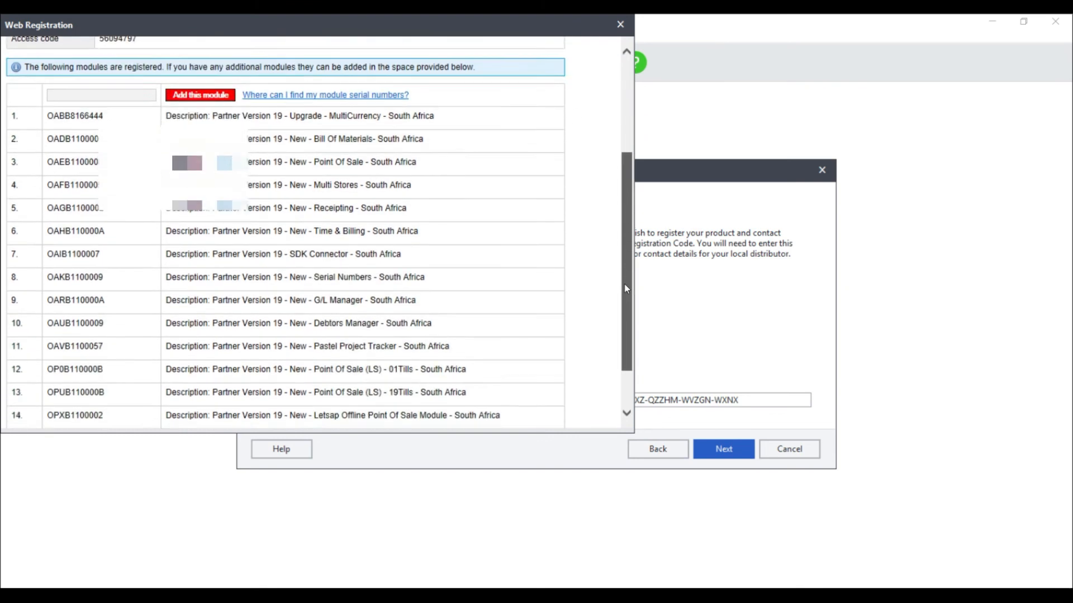
scroll(up, 3)
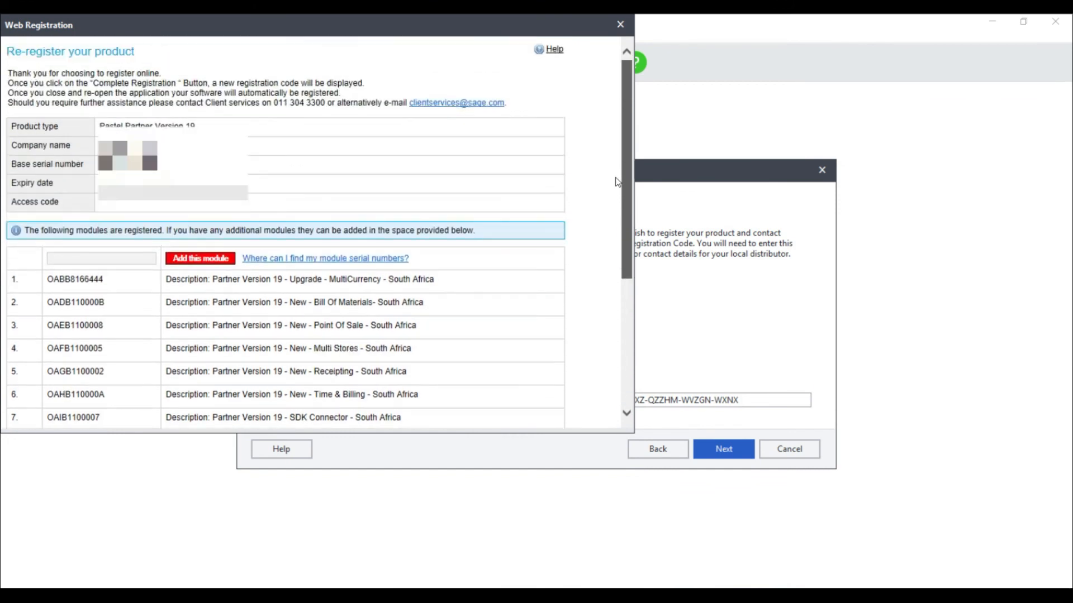
scroll(down, 3)
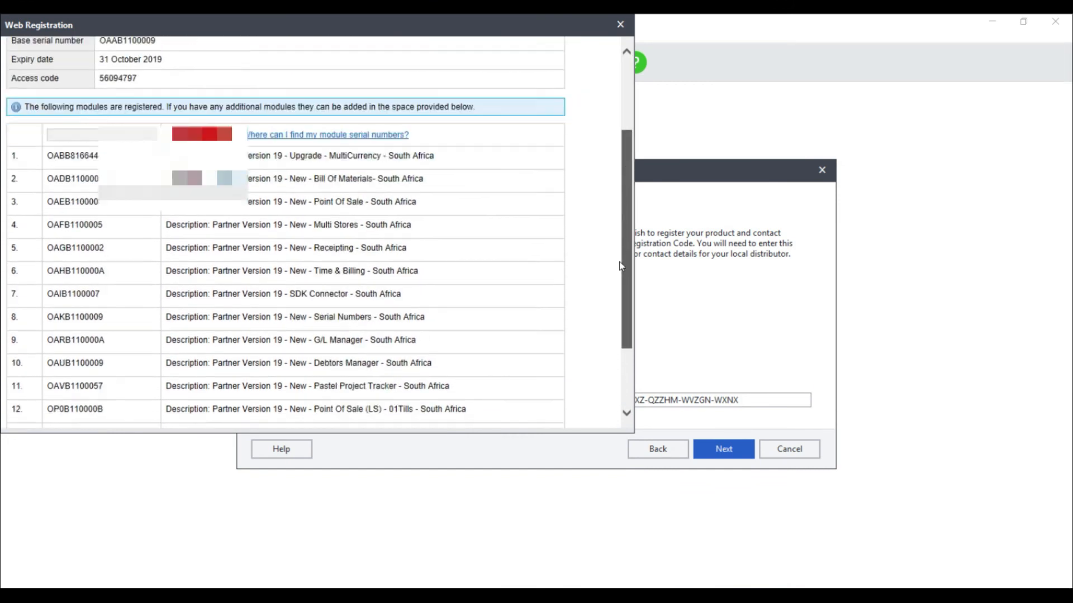
scroll(up, 3)
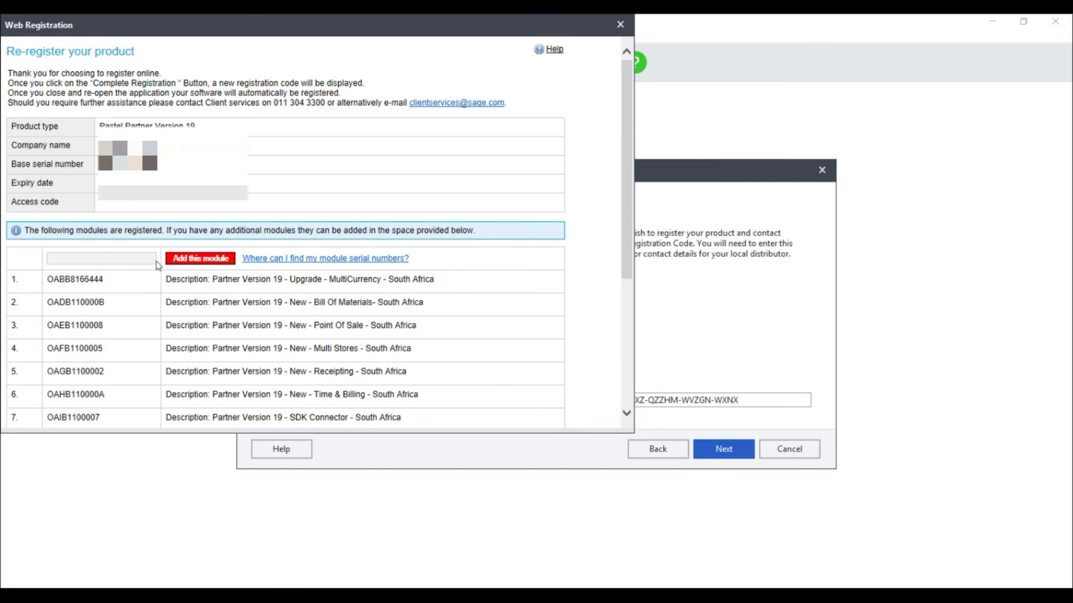
mouse_move(628, 129)
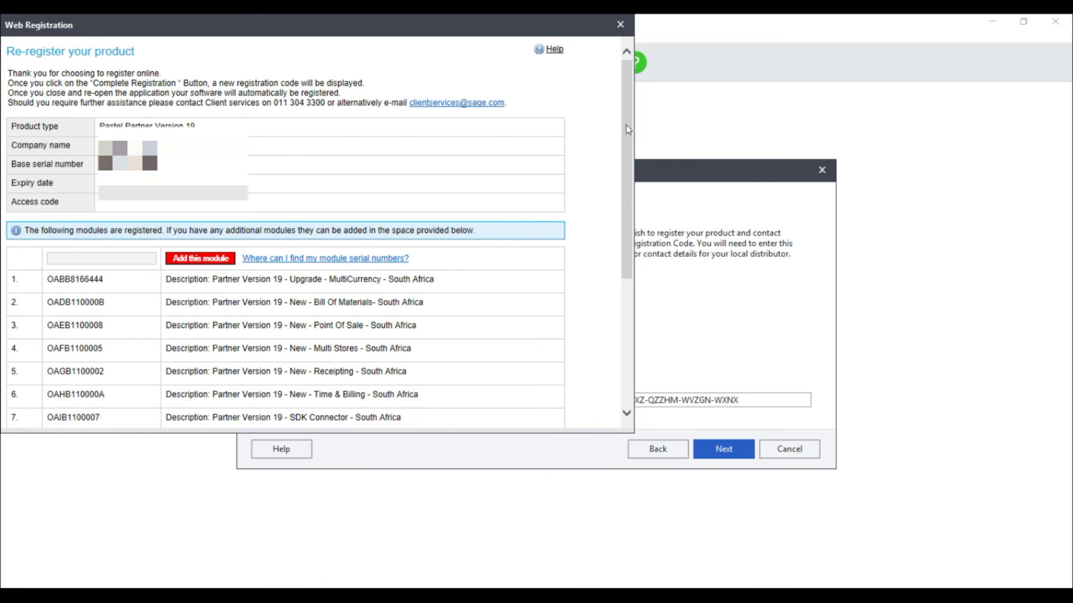
scroll(down, 3)
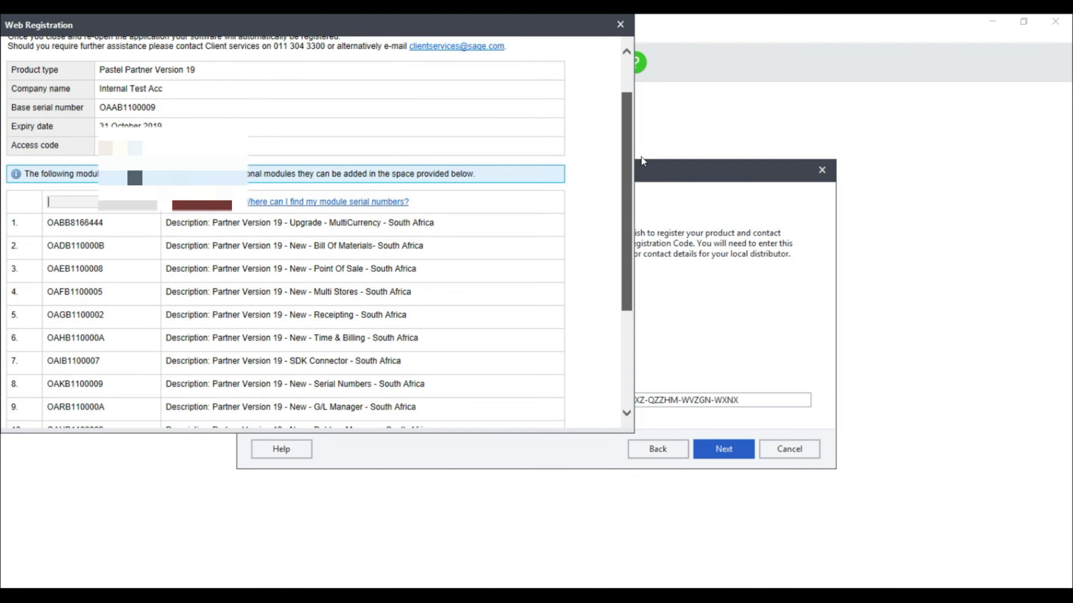
scroll(down, 3)
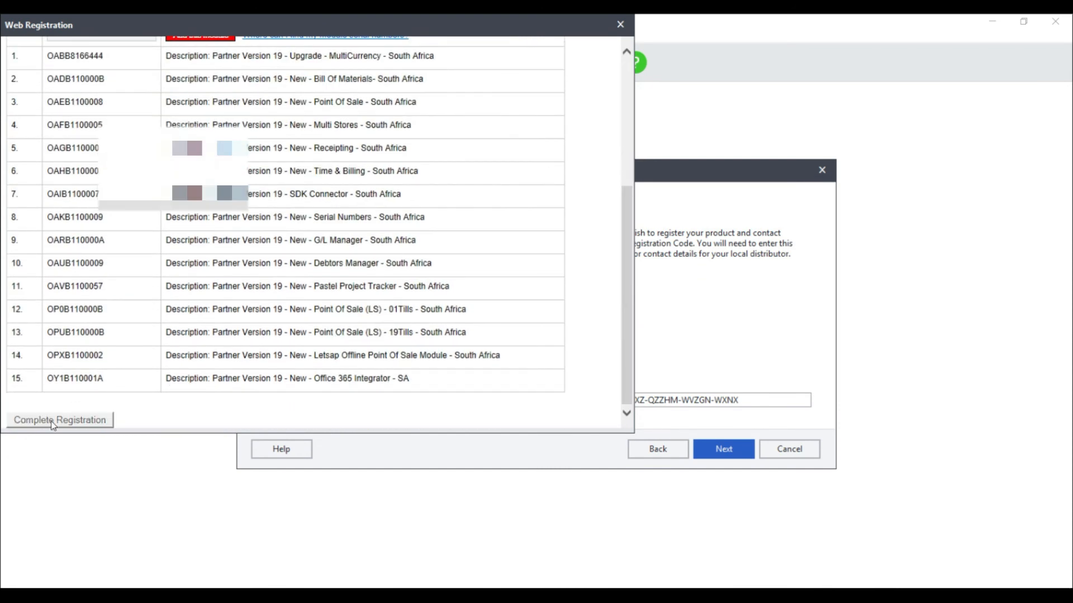
click(60, 419)
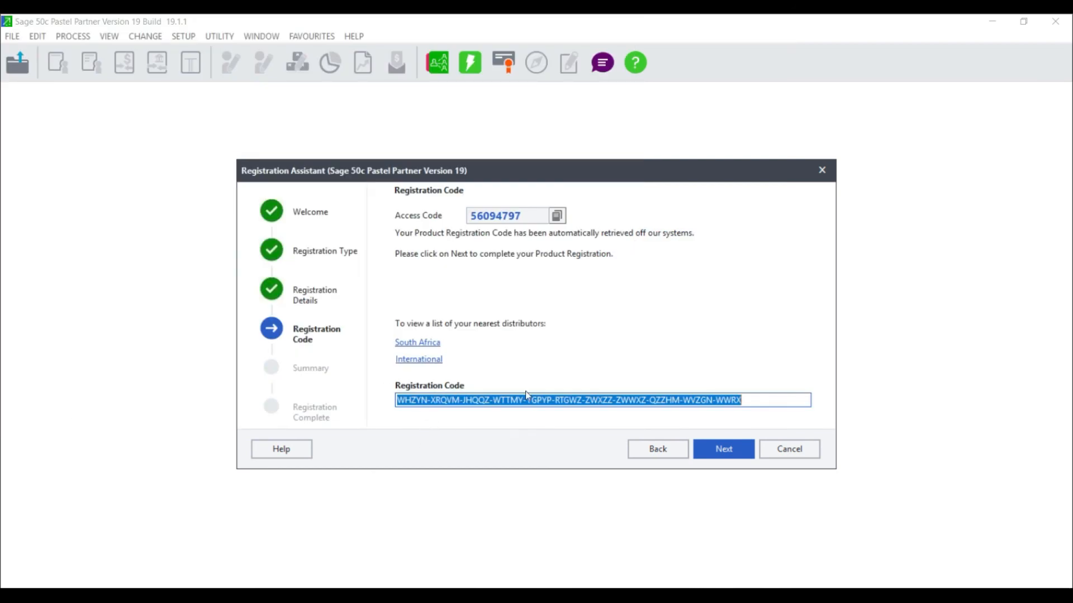
mouse_move(761, 399)
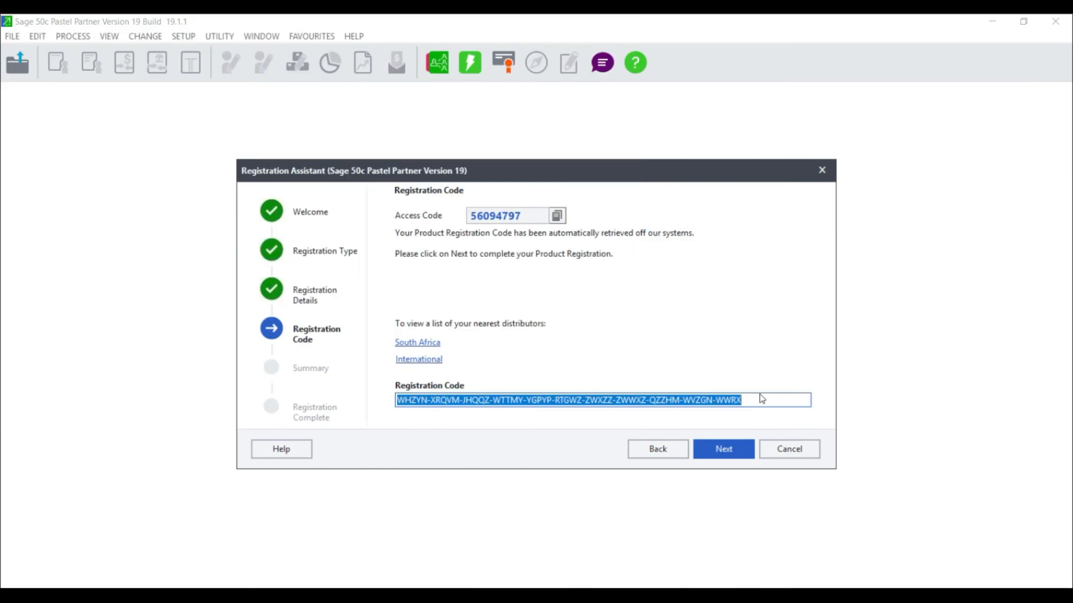
Confirm the registration code, review the summary, register the PC, and finish the Registration Assistant.
click(722, 448)
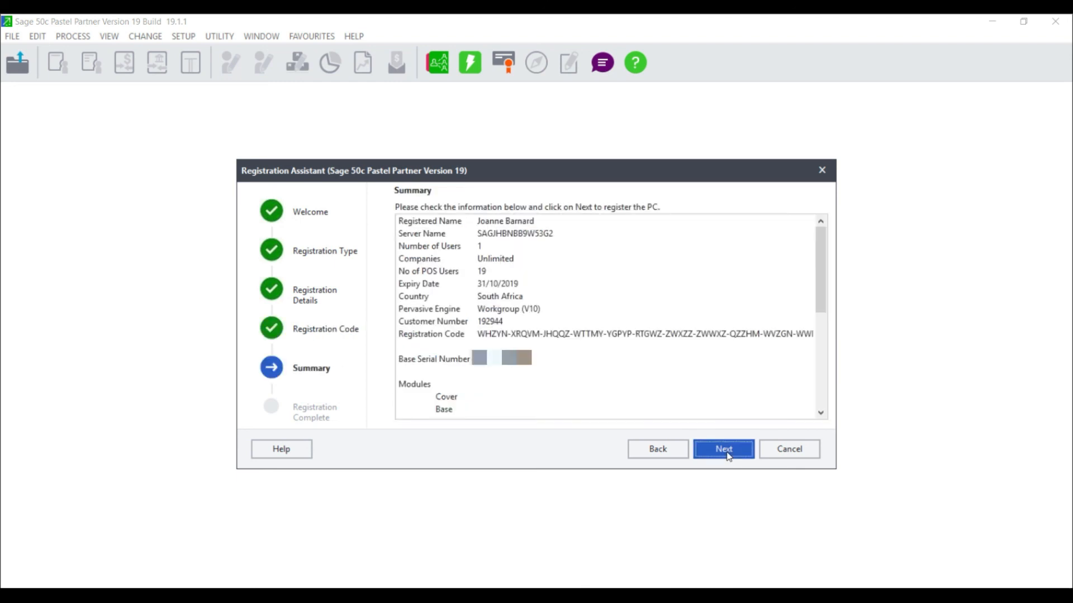
mouse_move(813, 319)
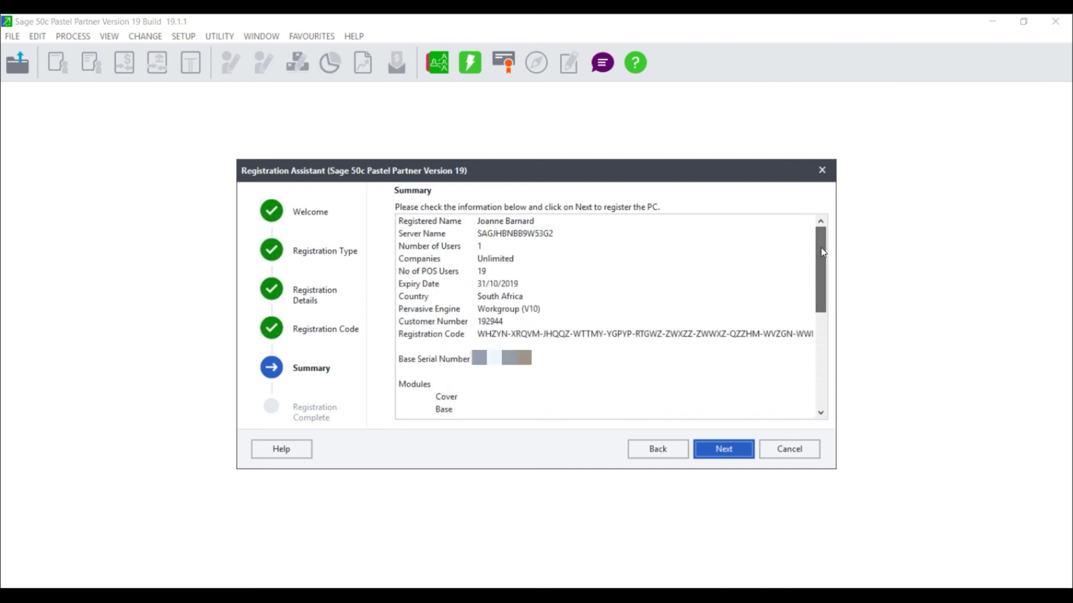
scroll(down, 3)
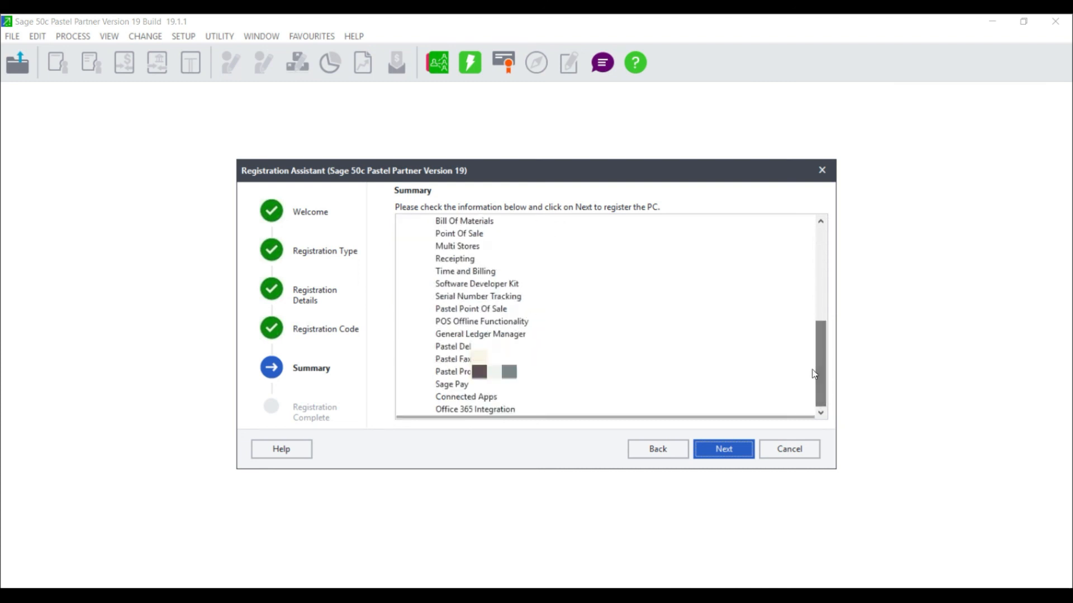
click(722, 449)
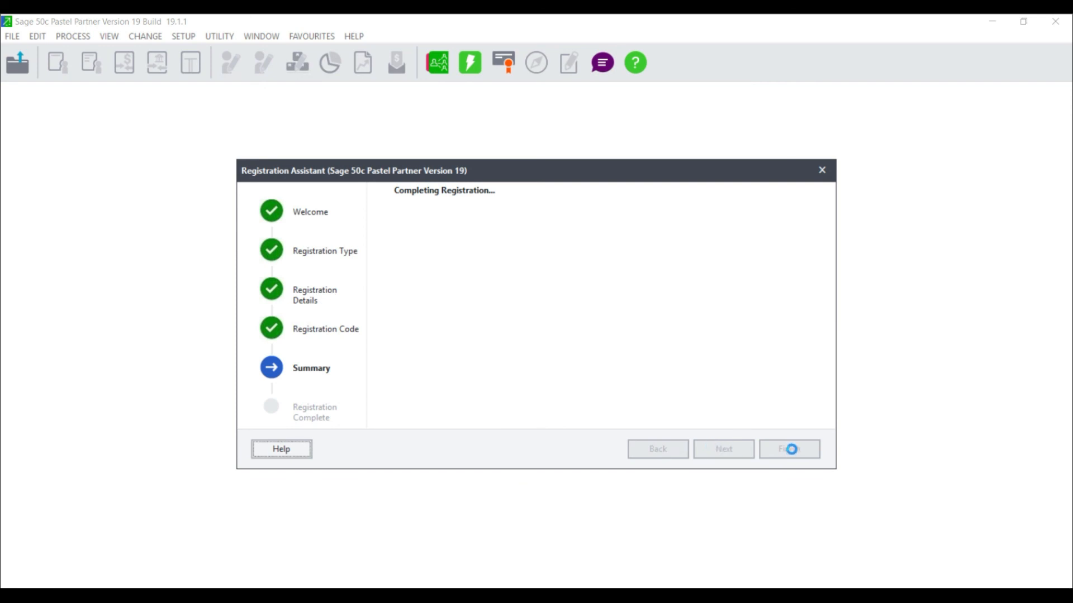
click(788, 449)
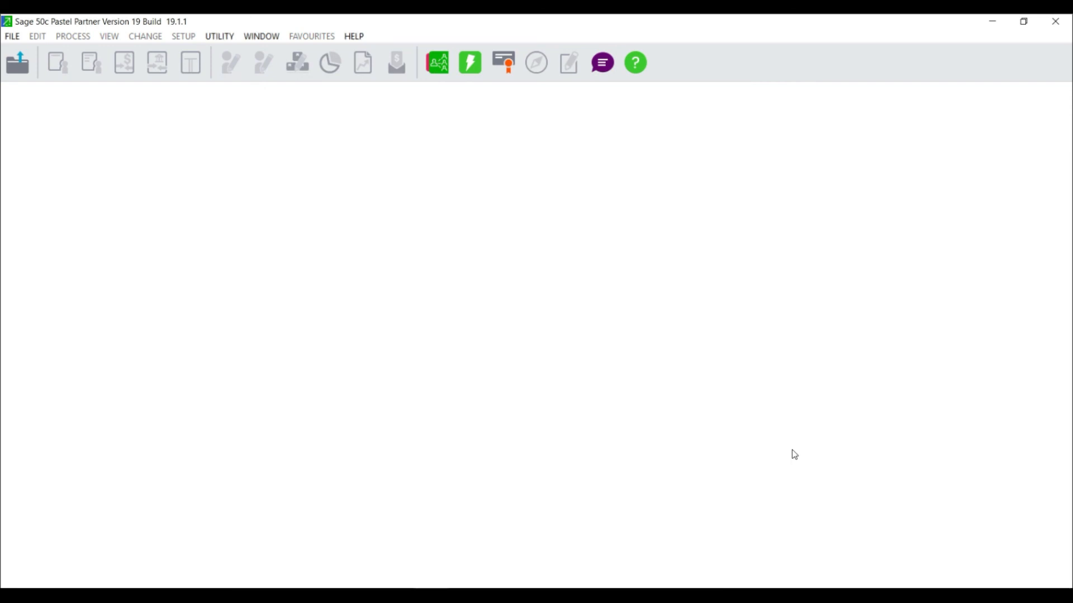